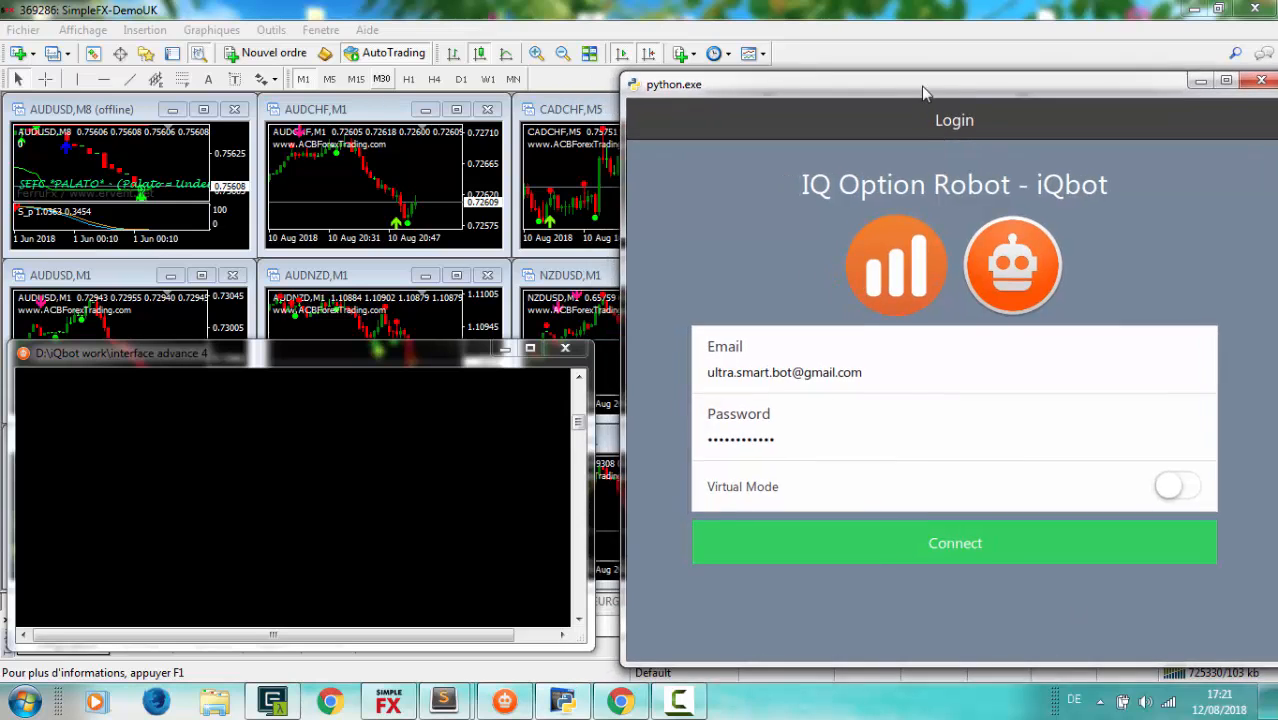
Bring the MetaTrader 4 grid of currency charts forward, robot windows out of view.
left_click_drag(920, 90, 880, 82)
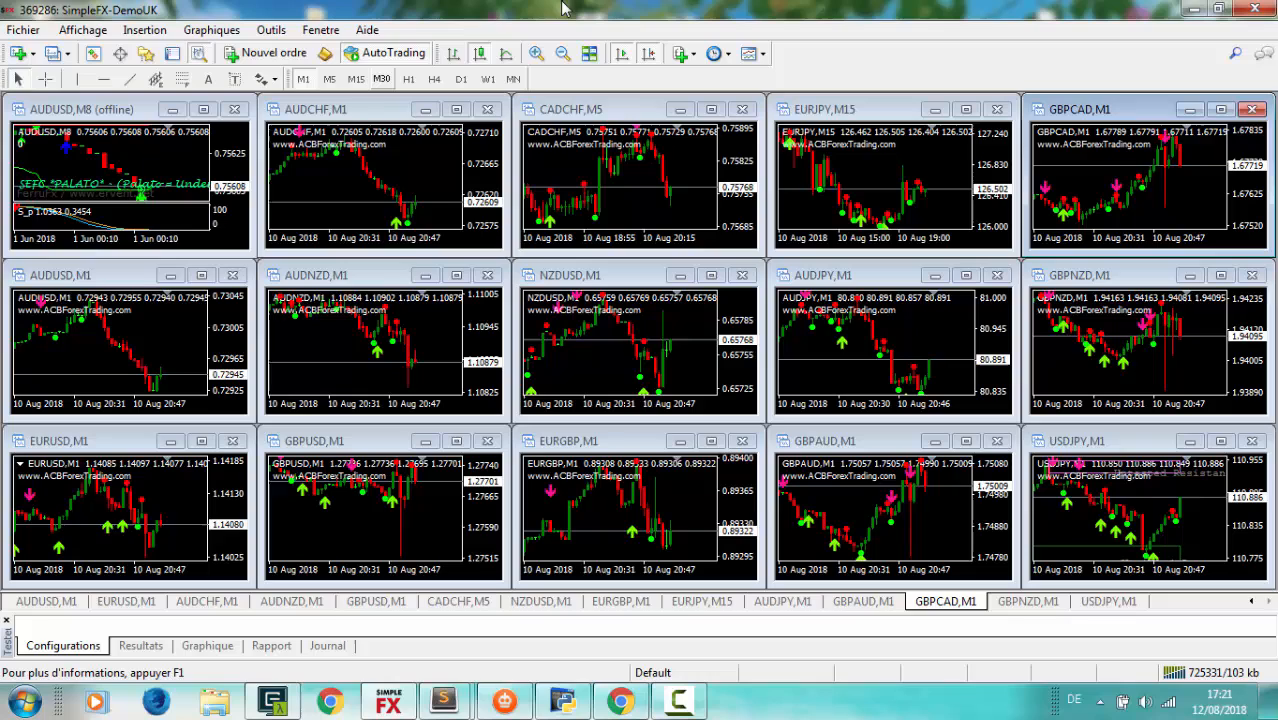
left_click(324, 108)
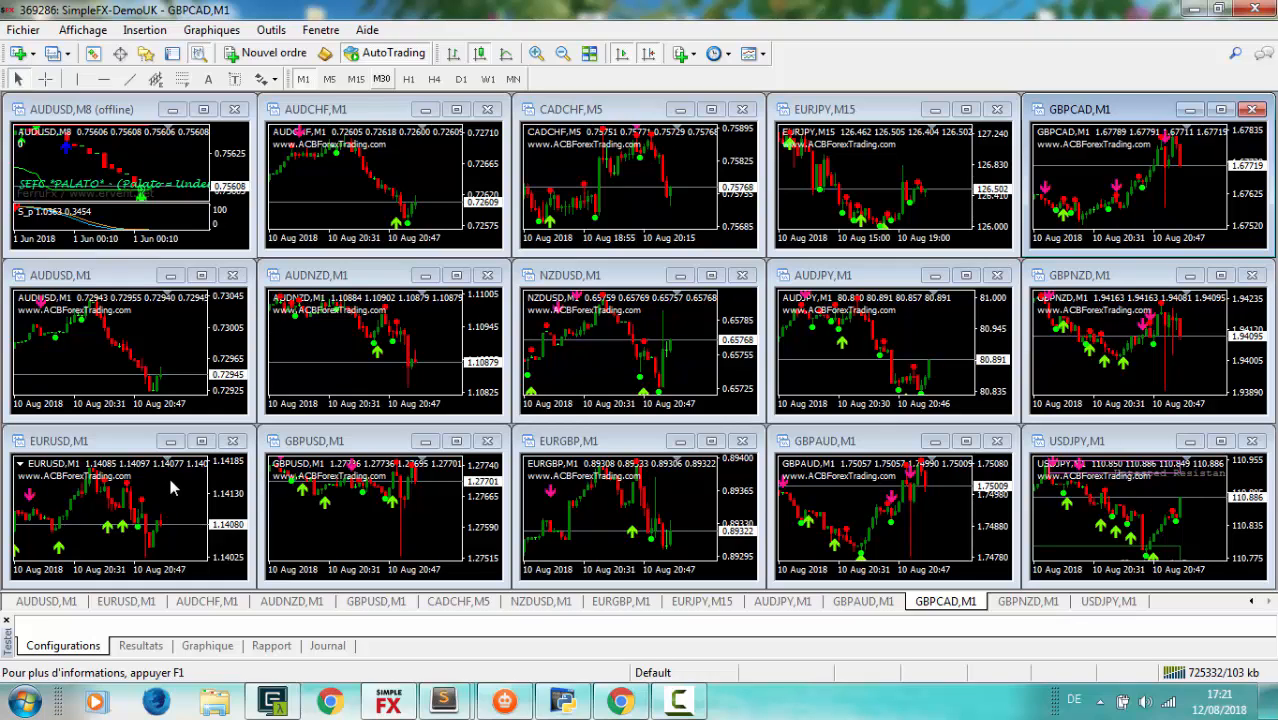
mouse_move(418, 572)
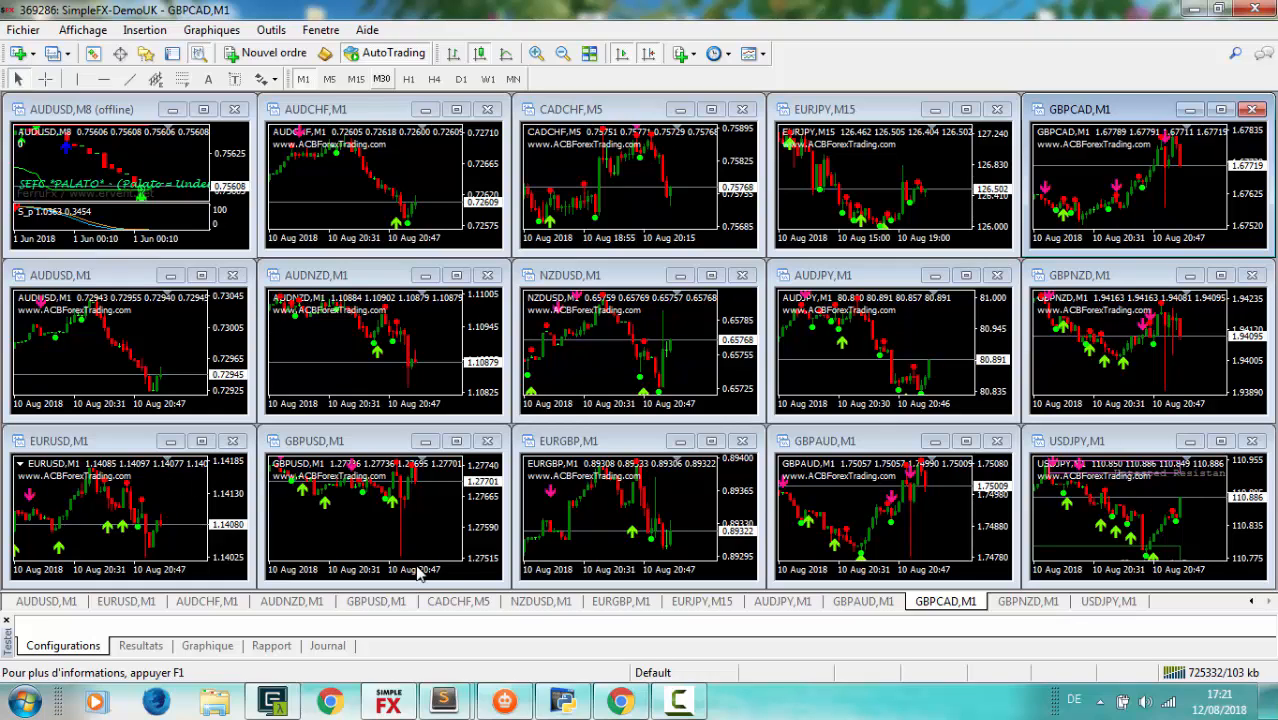
Restore the iQbot login window and connect to the real account with Virtual Mode off.
left_click(502, 700)
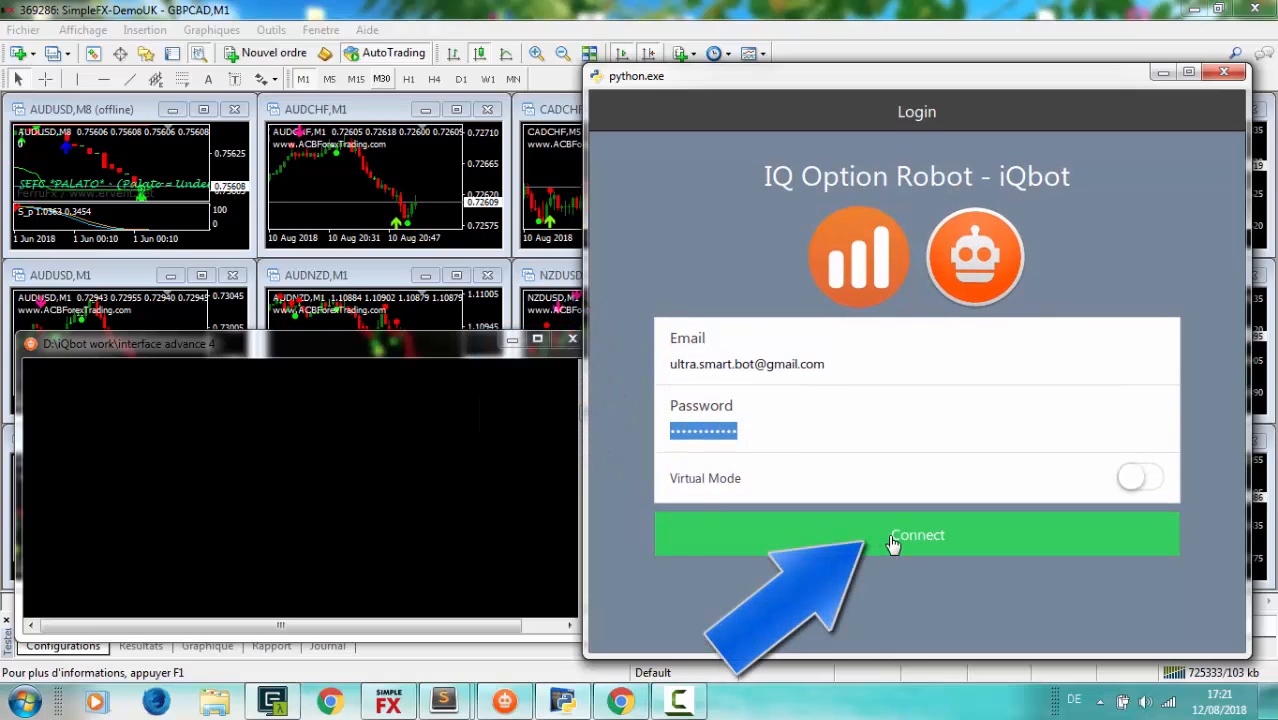
left_click(916, 534)
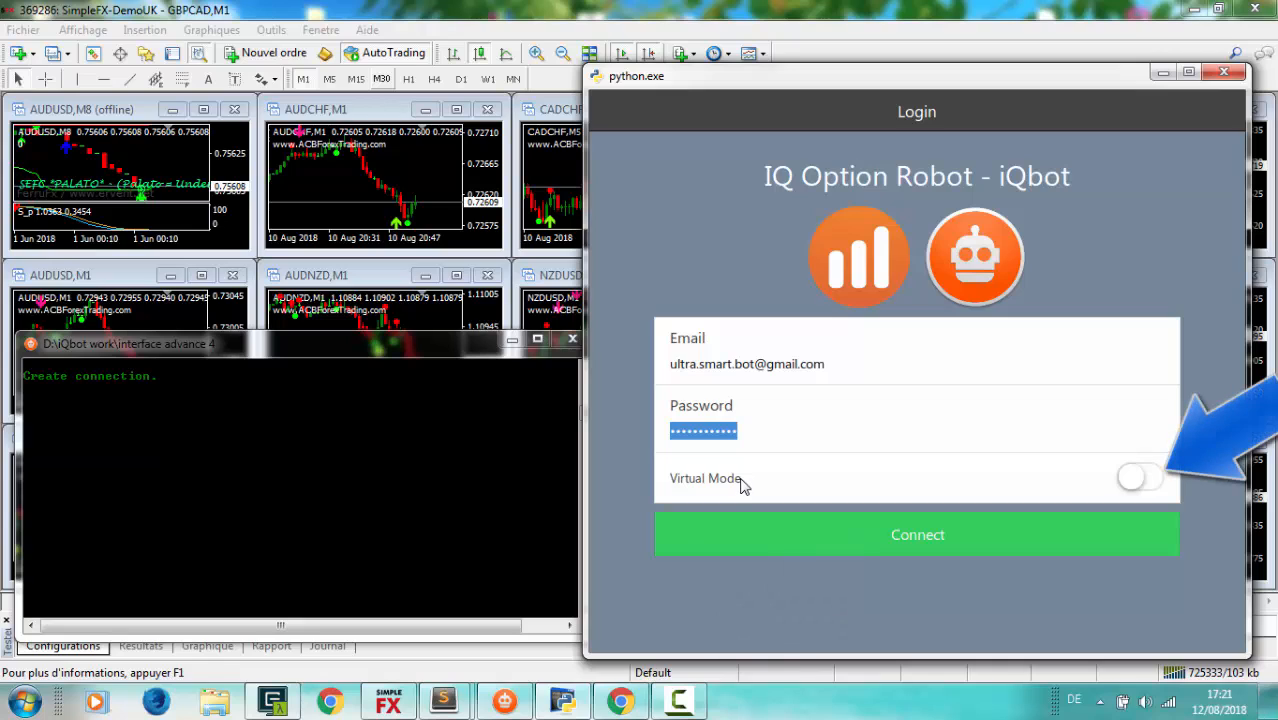
mouse_move(766, 468)
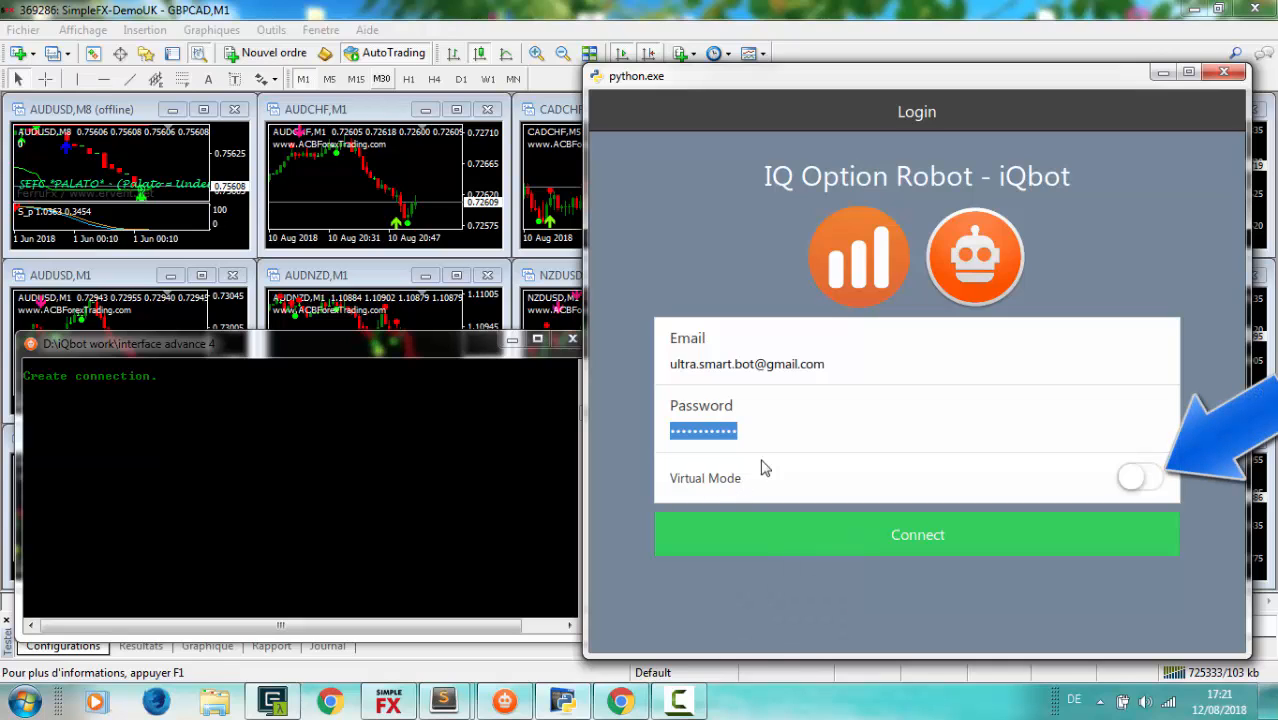
left_click(916, 534)
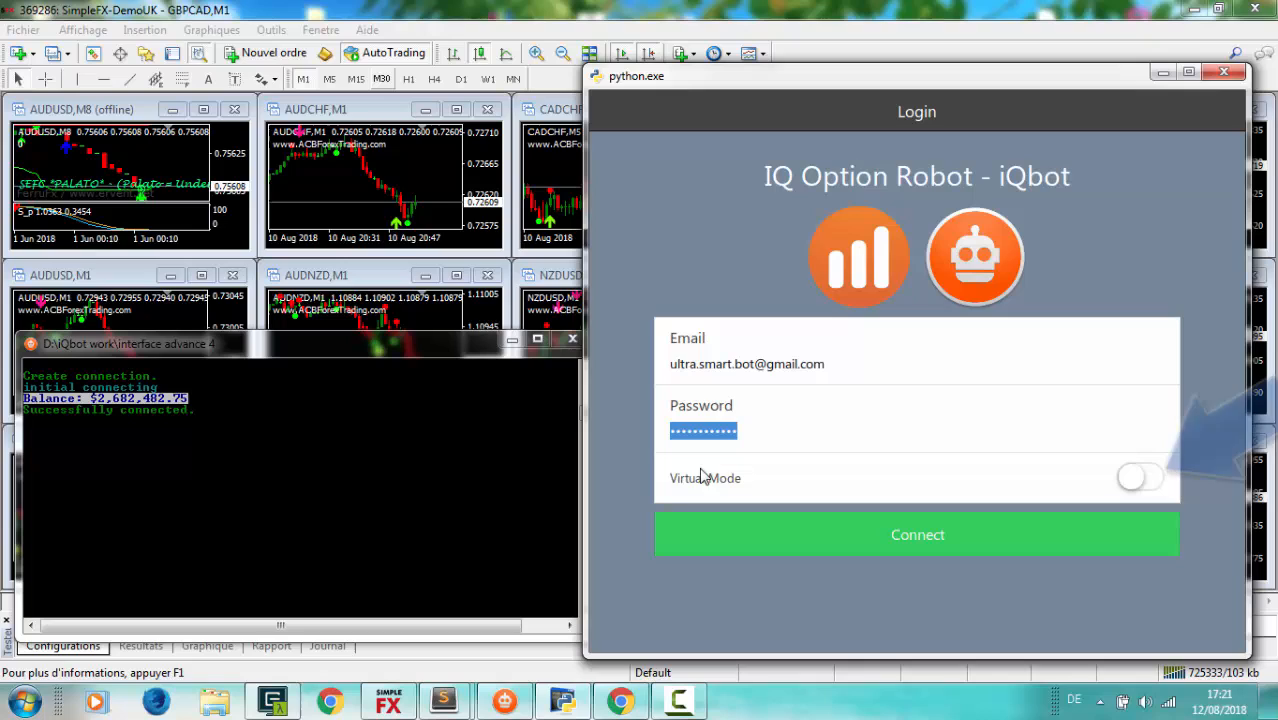
mouse_move(1170, 504)
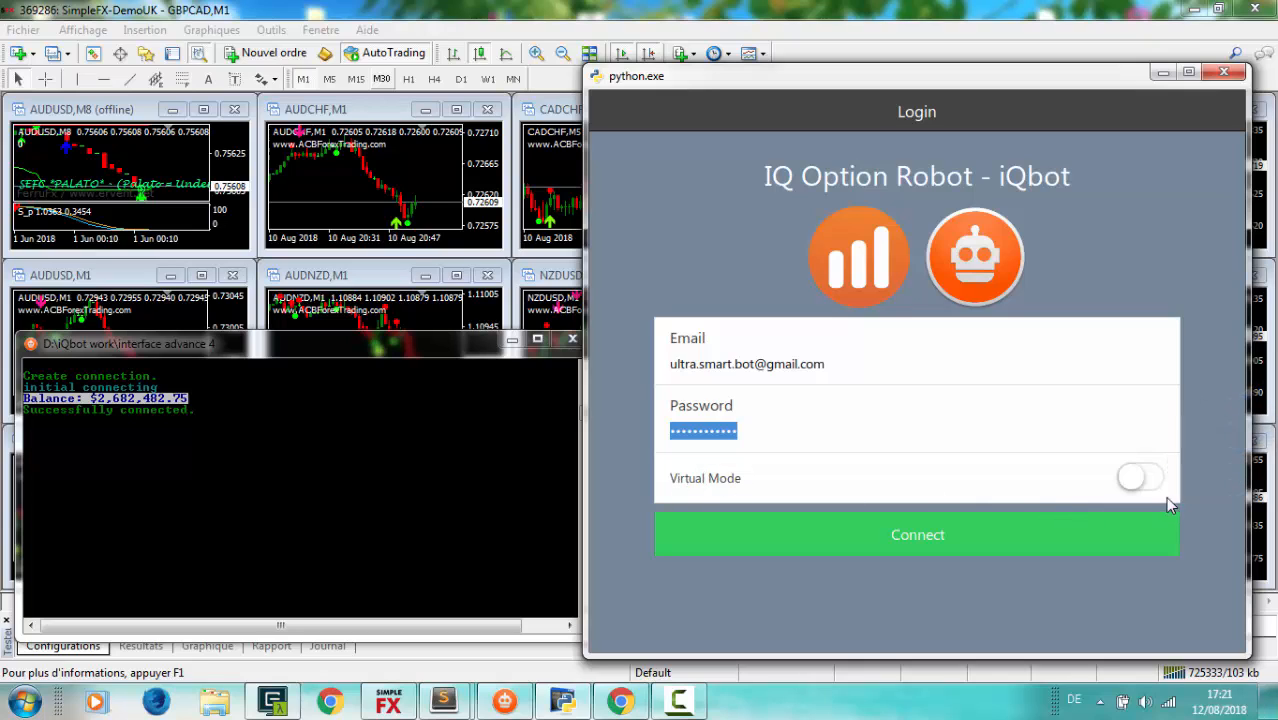
left_click(916, 534)
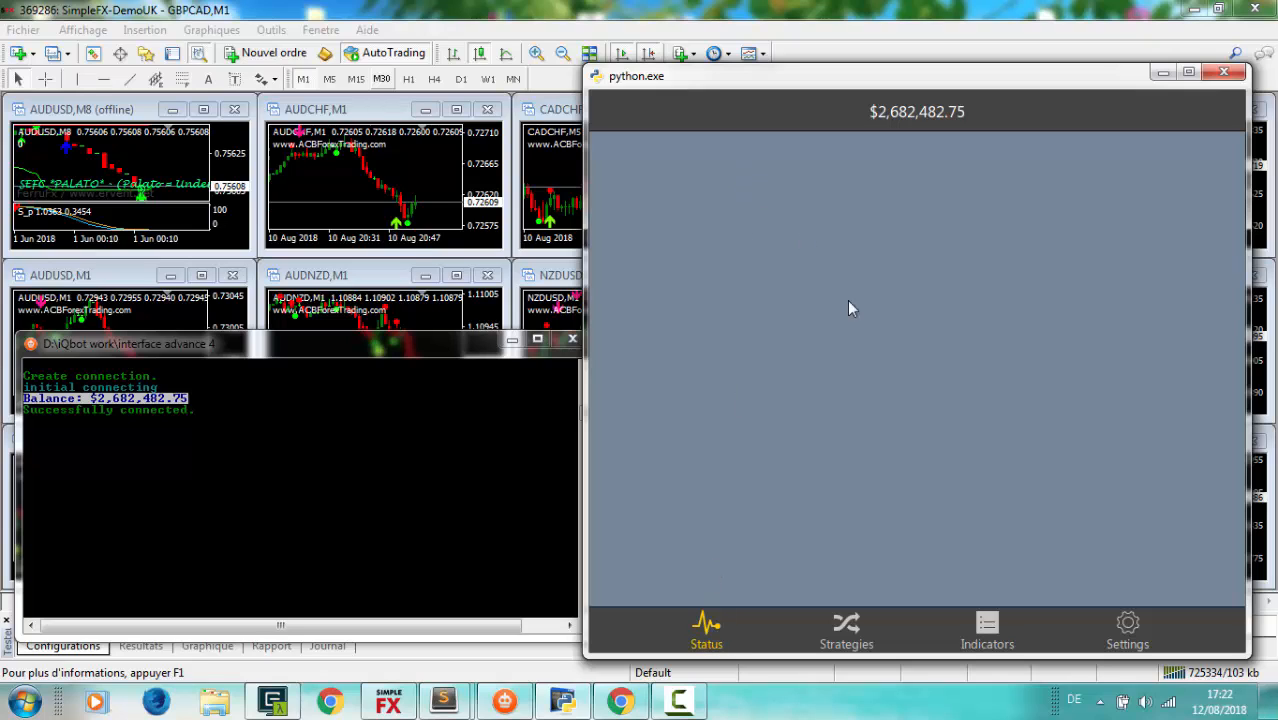
mouse_move(888, 418)
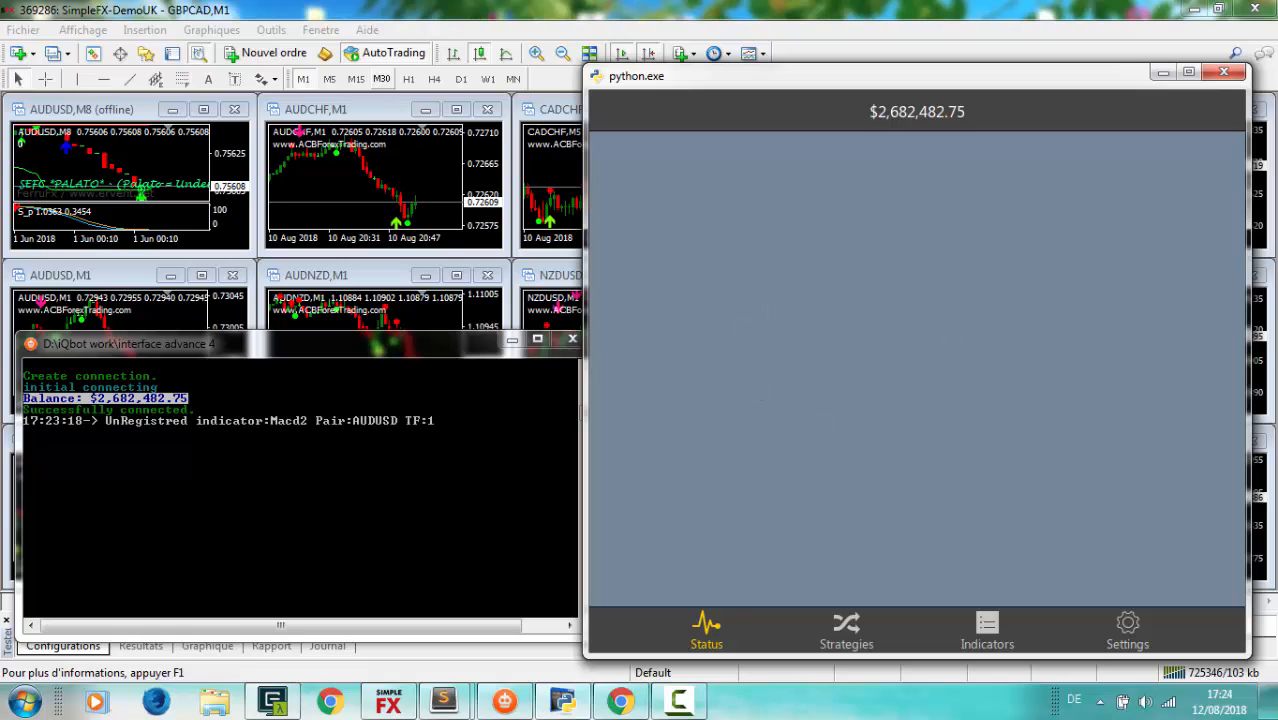
Review the Filters keywords and the Default money management profile without saving changes.
left_click(1126, 624)
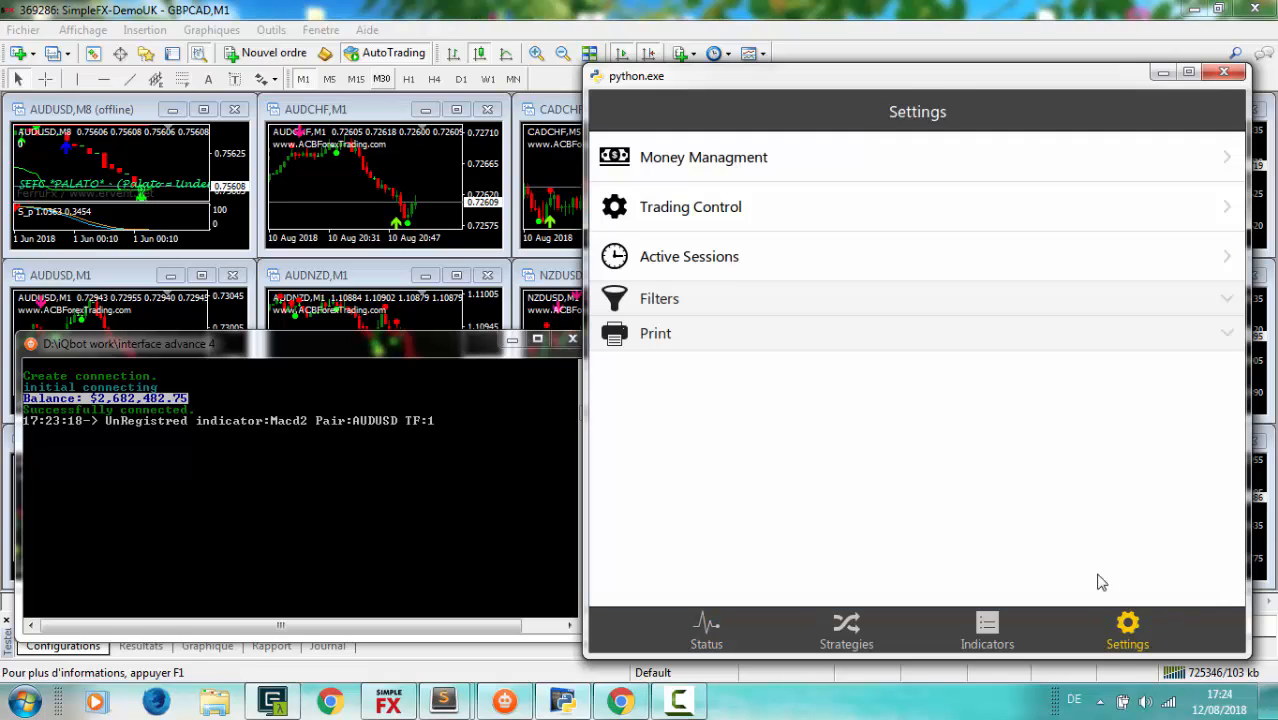
left_click(660, 298)
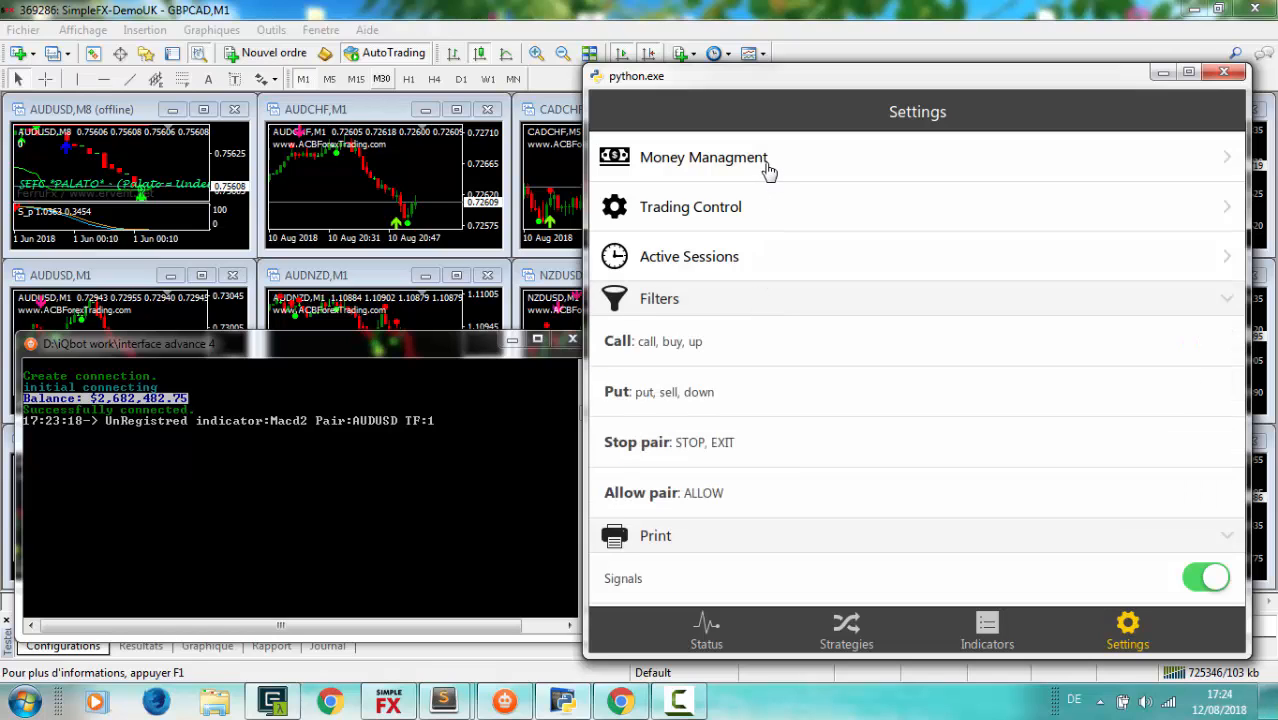
left_click(702, 156)
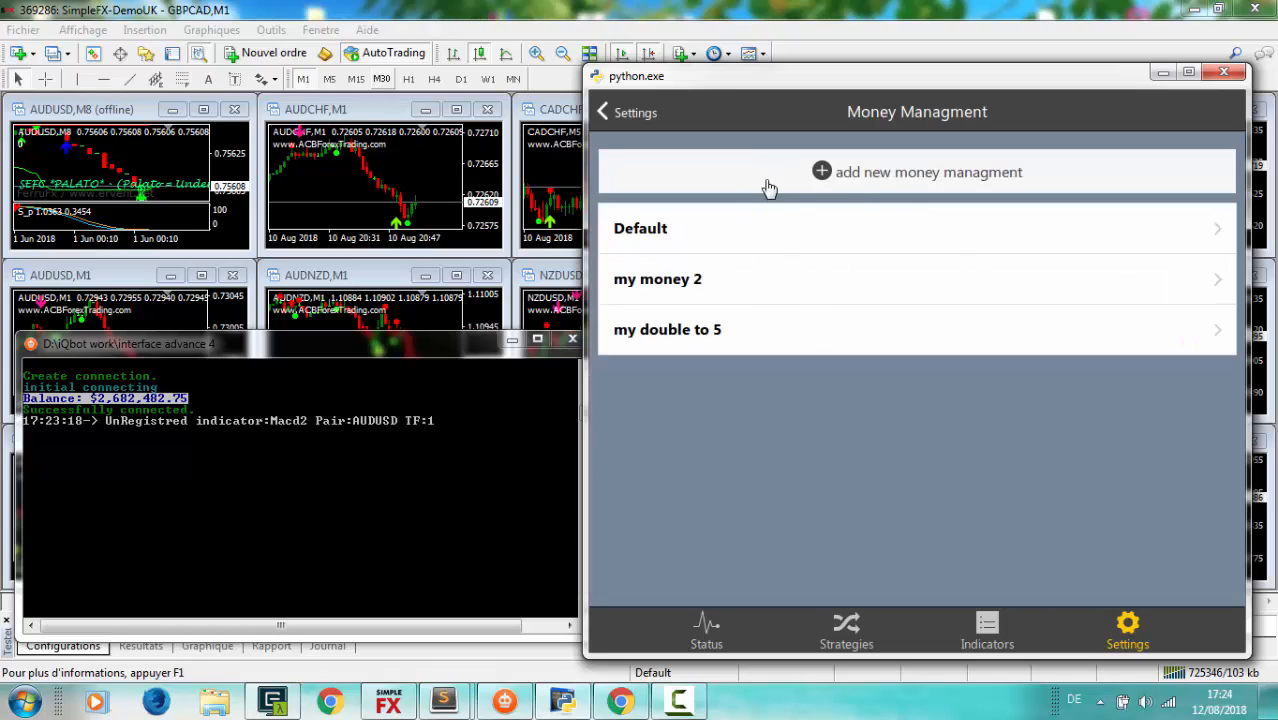
left_click(640, 228)
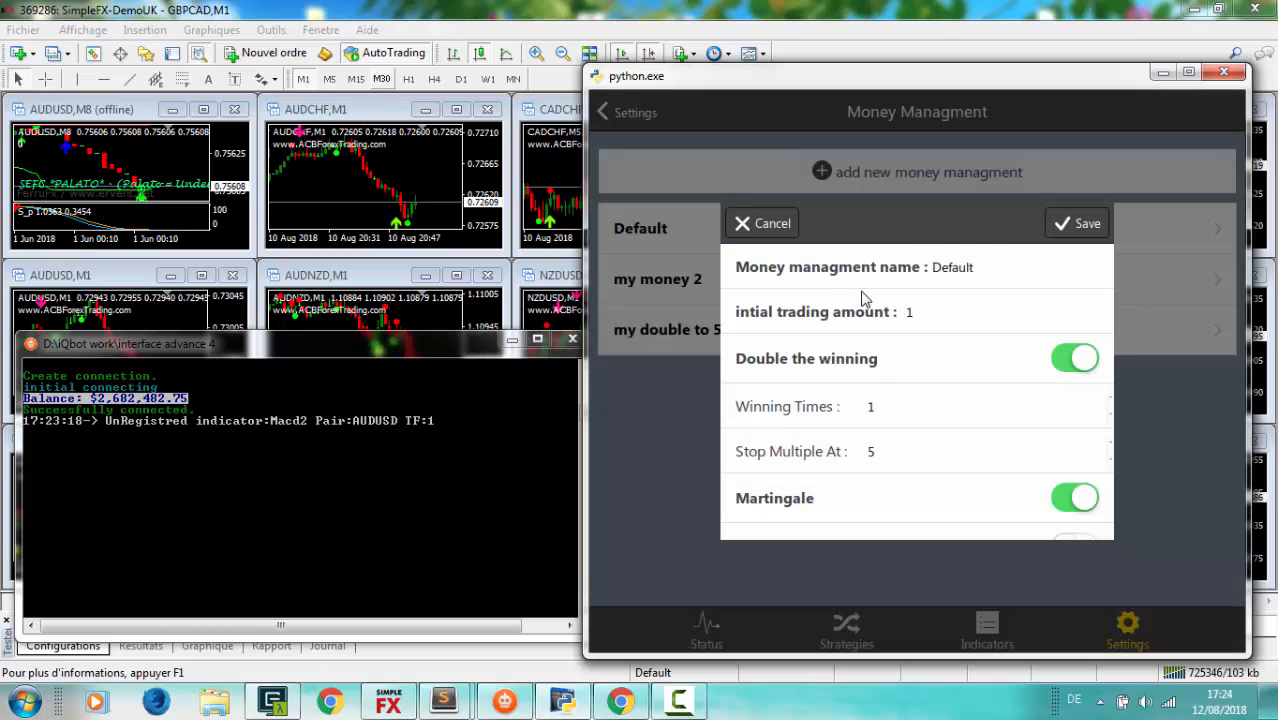
left_click(762, 224)
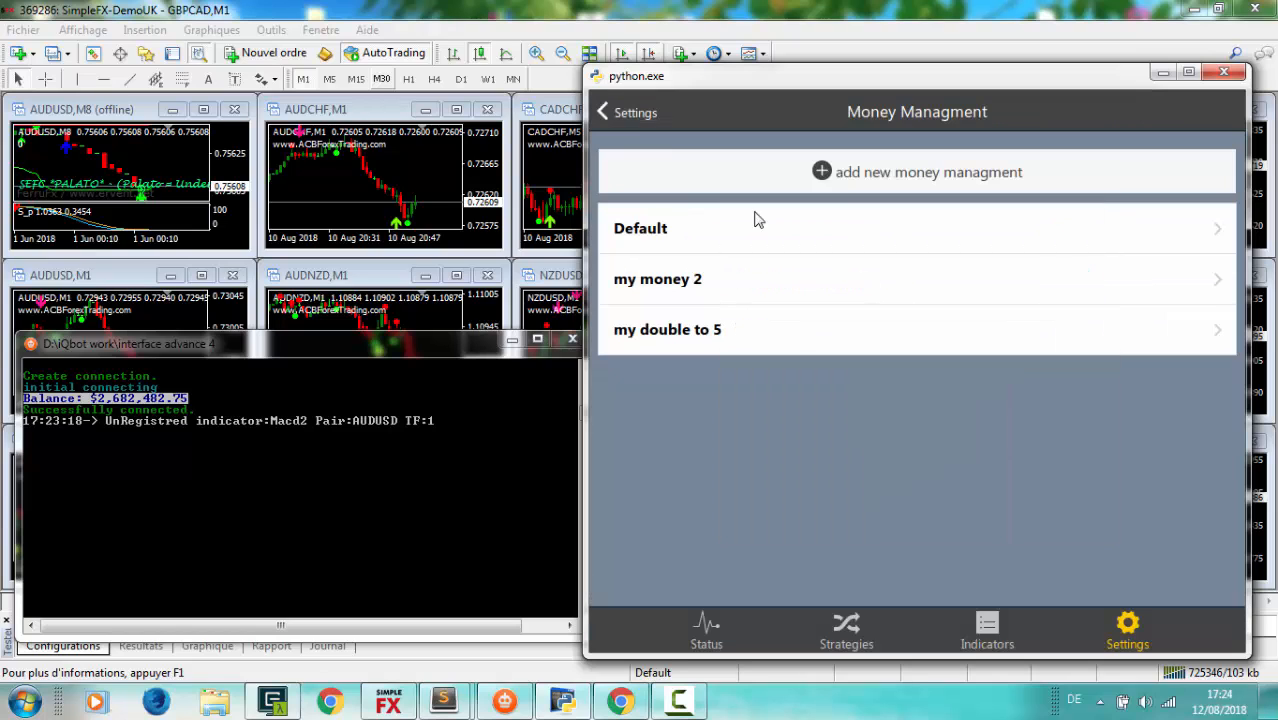
left_click(604, 112)
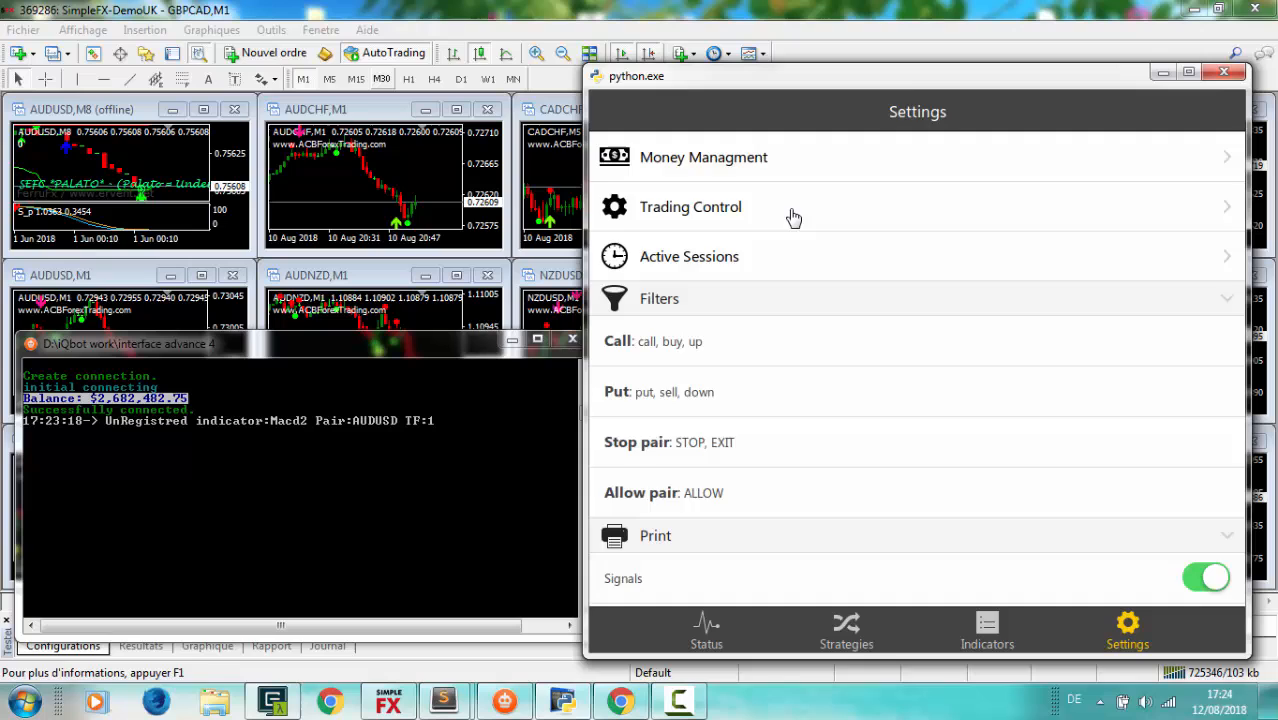
mouse_move(744, 260)
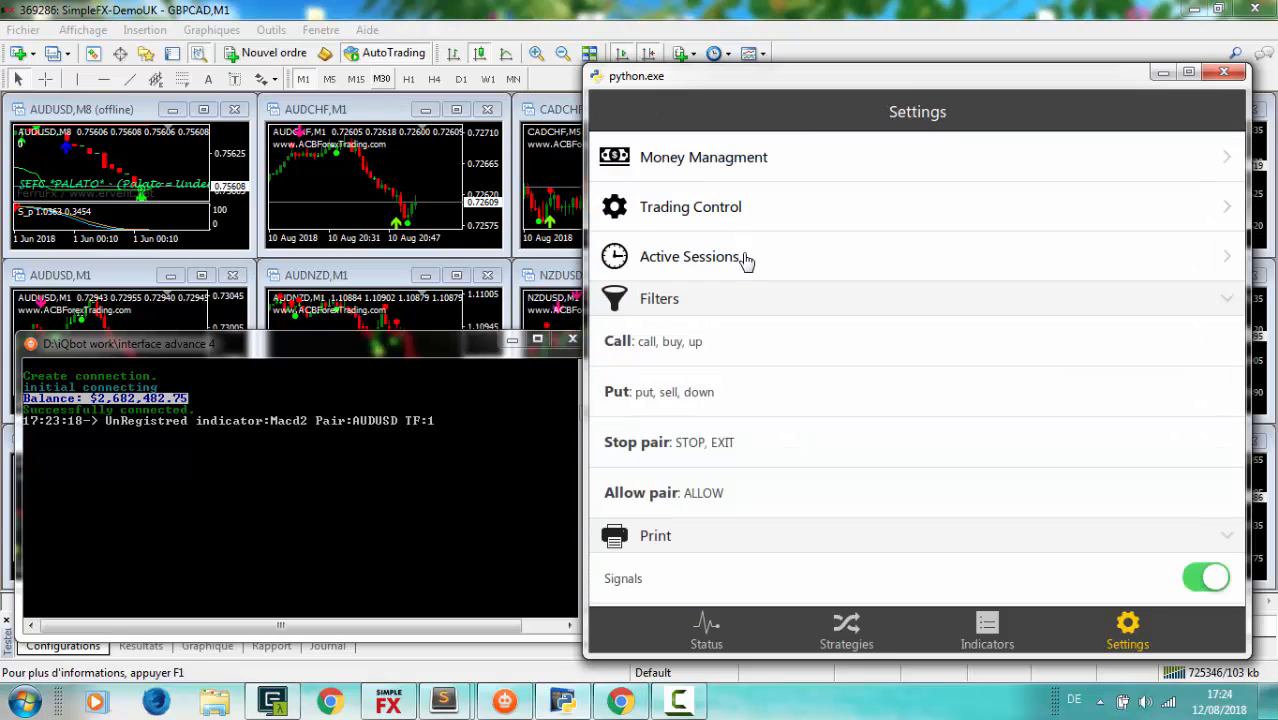
mouse_move(840, 330)
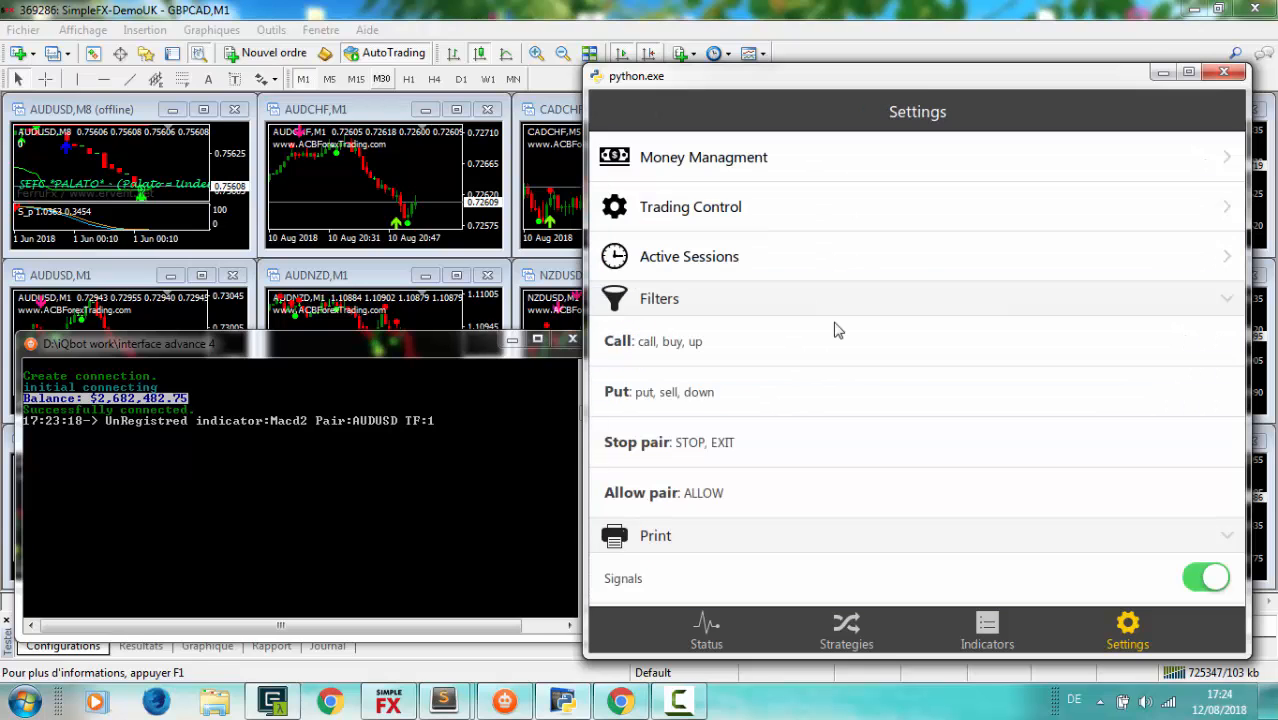
Review the Trading Control profile and return to the settings overview.
scroll("down", 3)
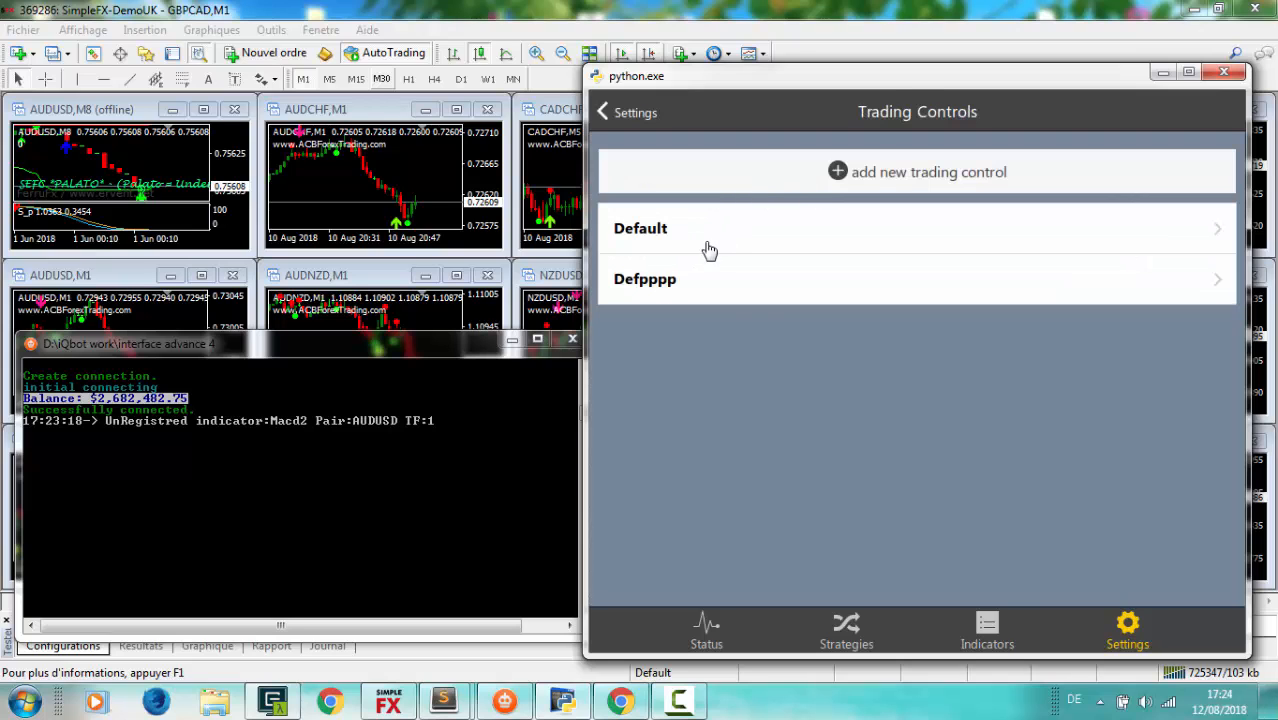
mouse_move(656, 150)
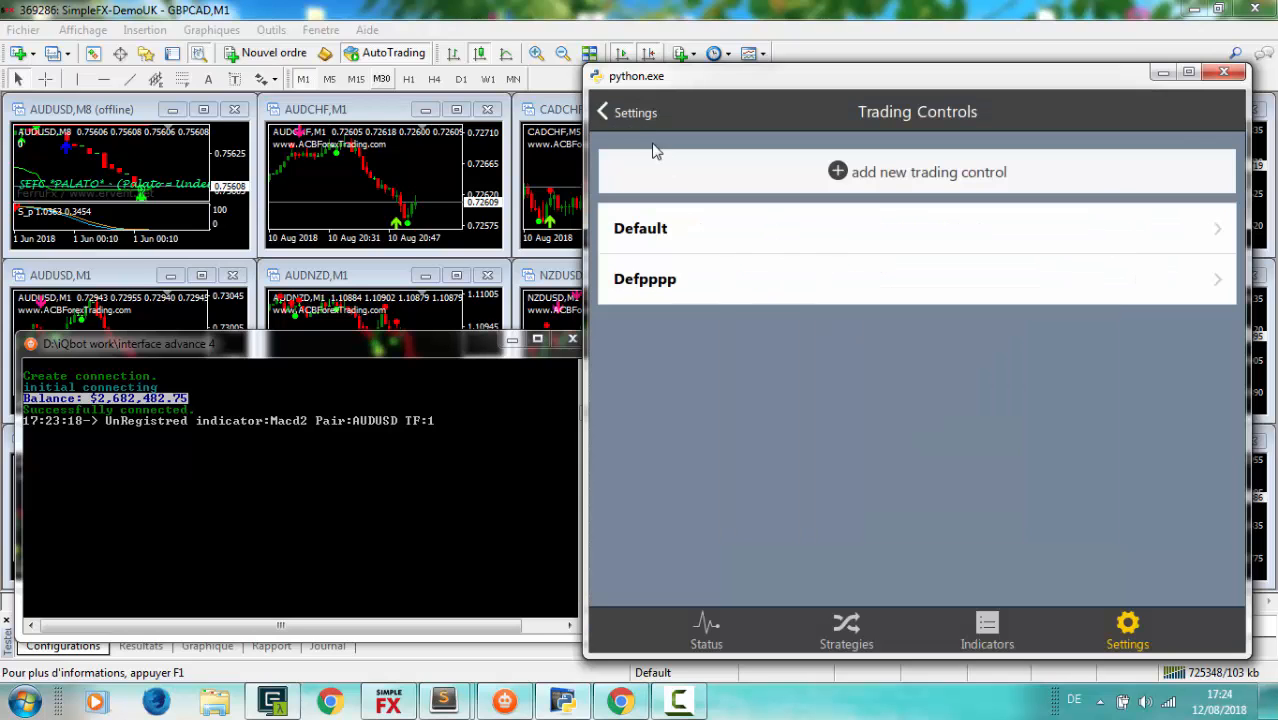
left_click(612, 112)
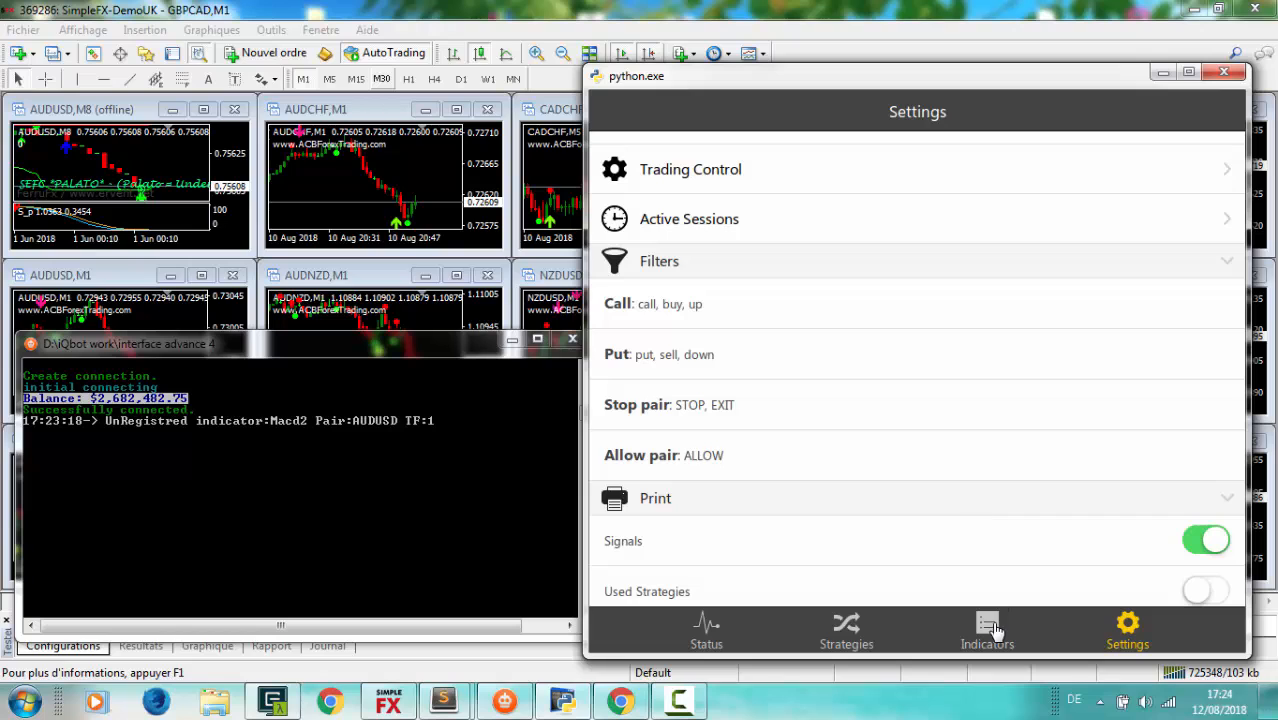
left_click(984, 630)
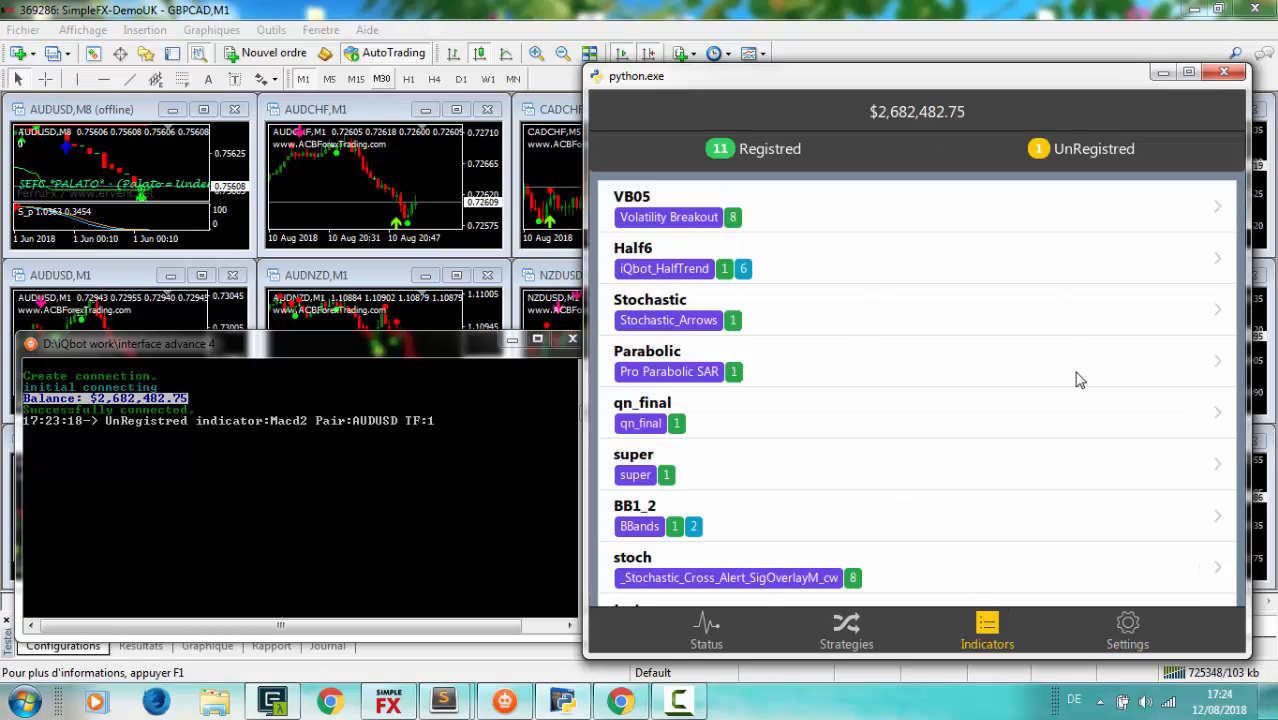
scroll("down", 3)
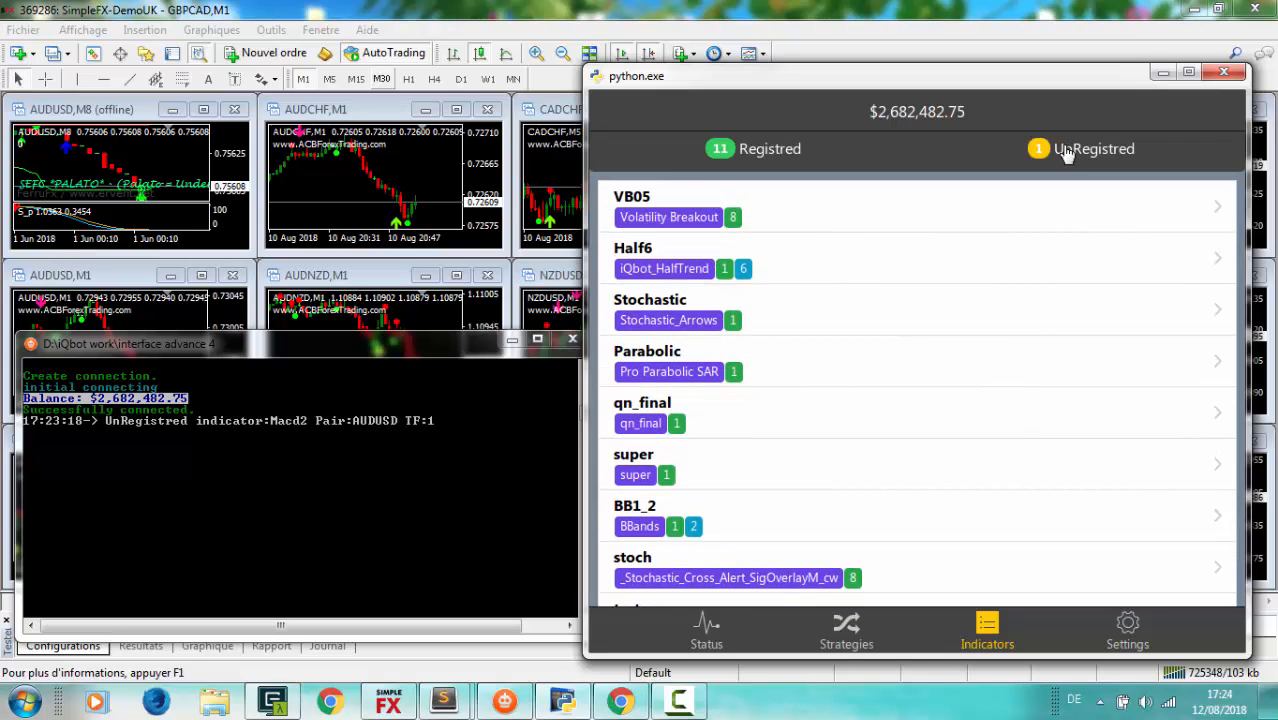
left_click(1224, 72)
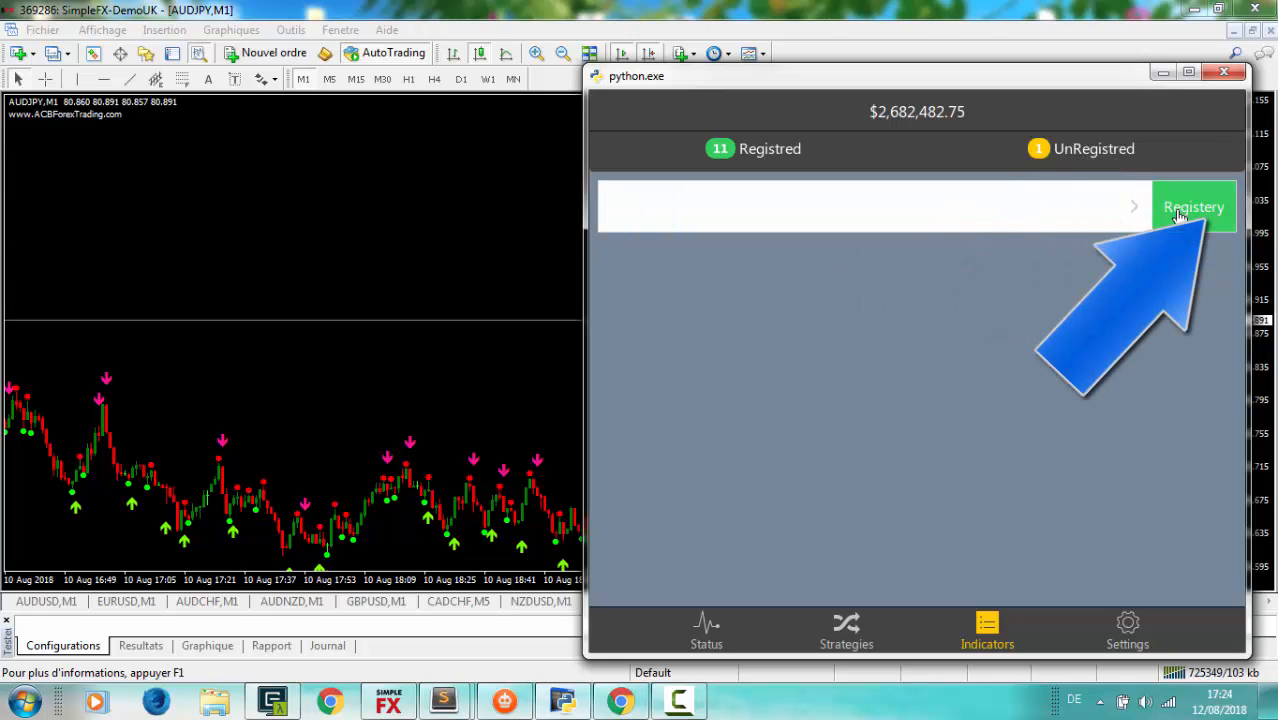
left_click(1194, 206)
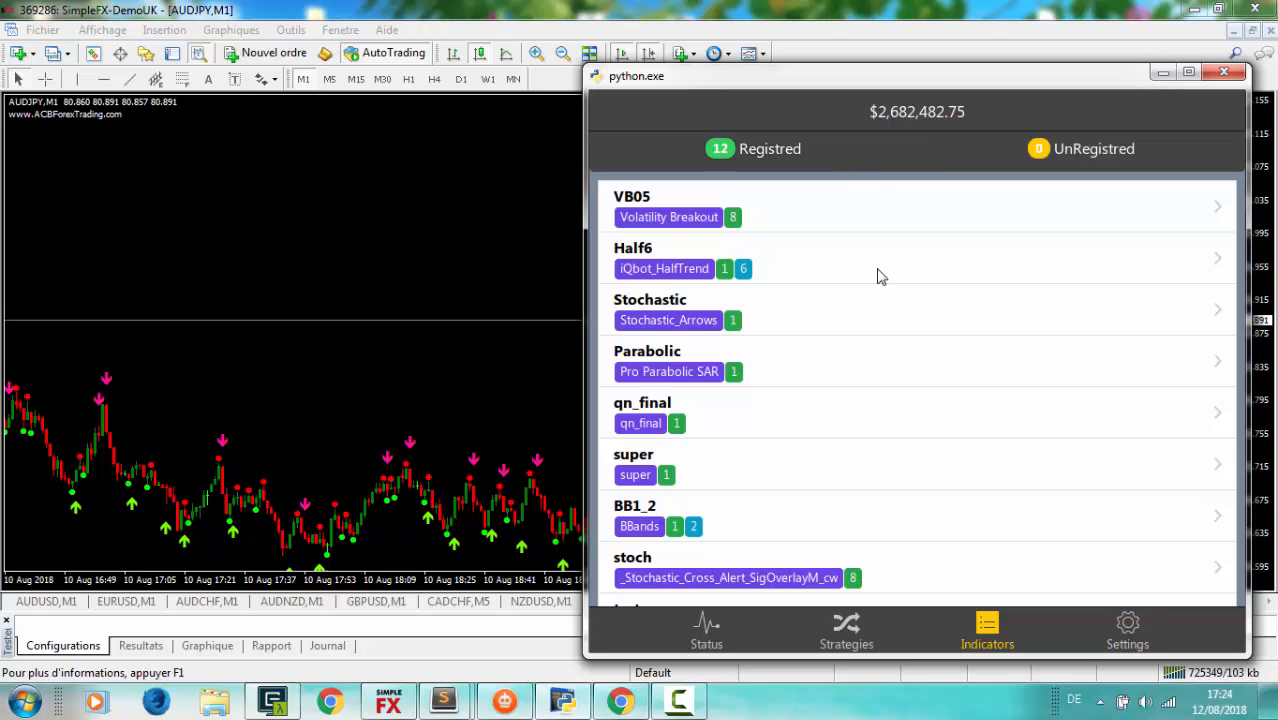
scroll("down", 3)
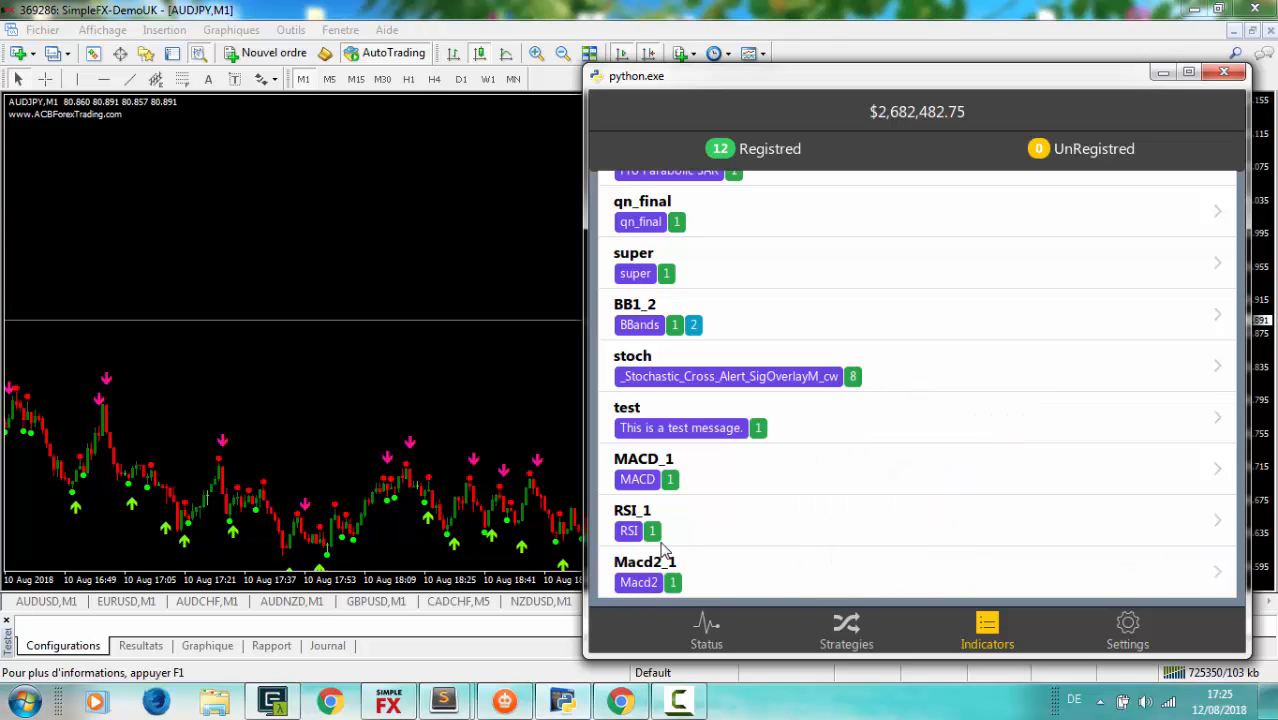
mouse_move(674, 332)
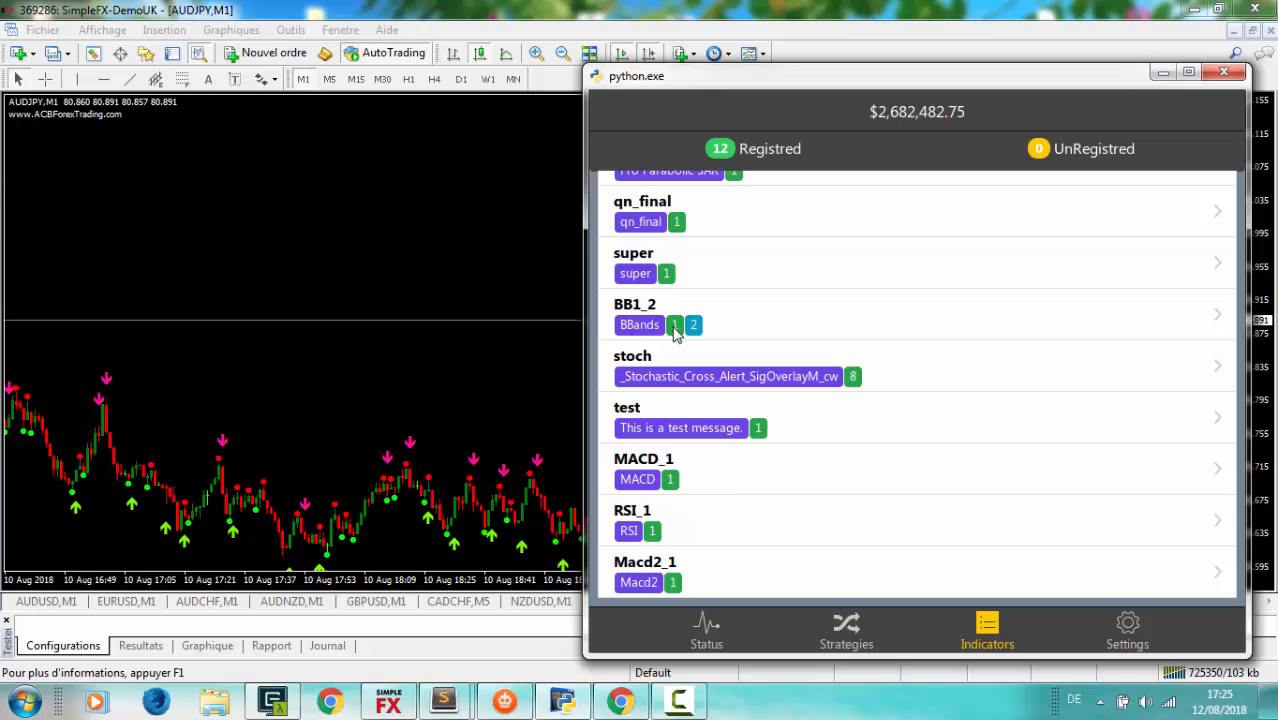
mouse_move(704, 332)
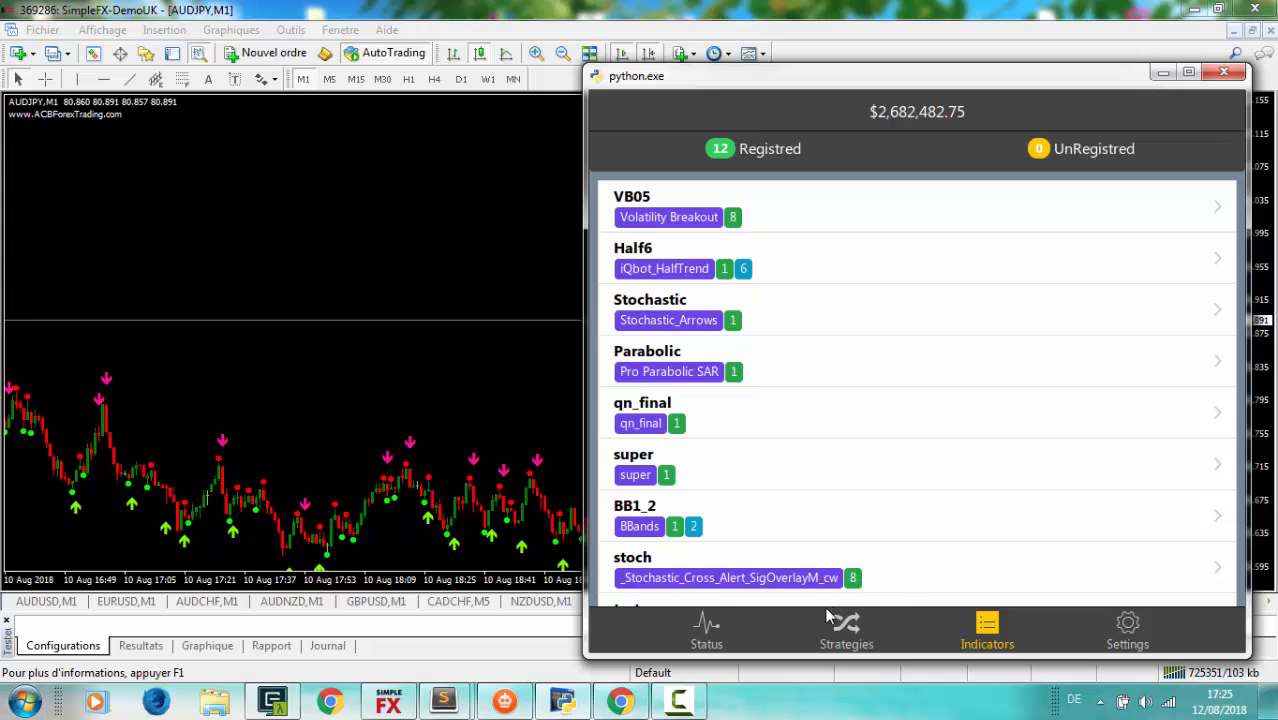
Start a new strategy from the Strategies list.
left_click(844, 630)
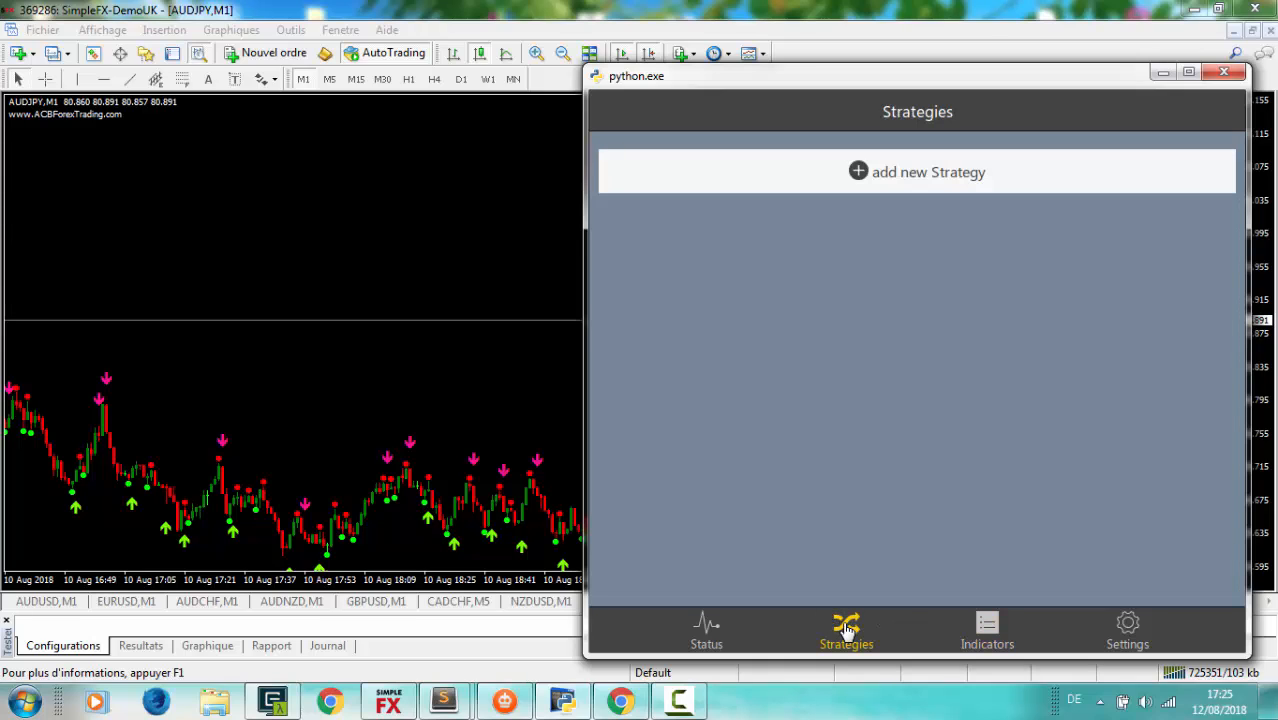
mouse_move(1002, 148)
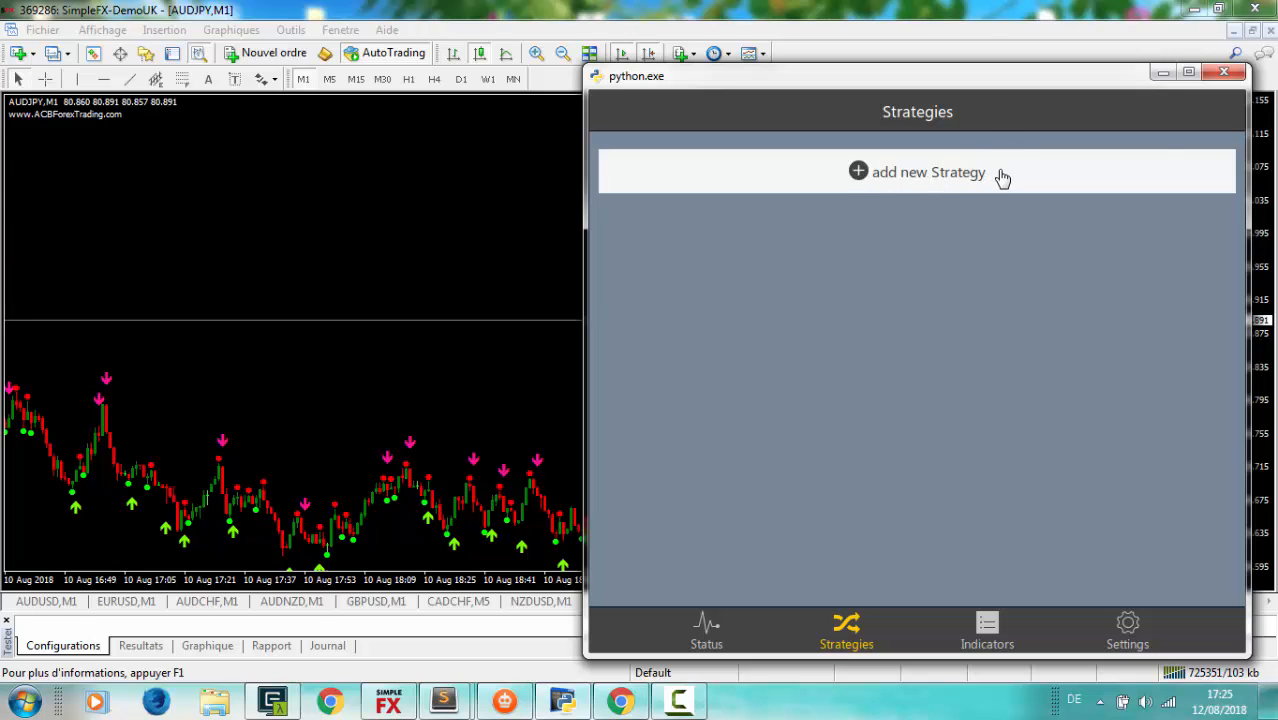
mouse_move(896, 180)
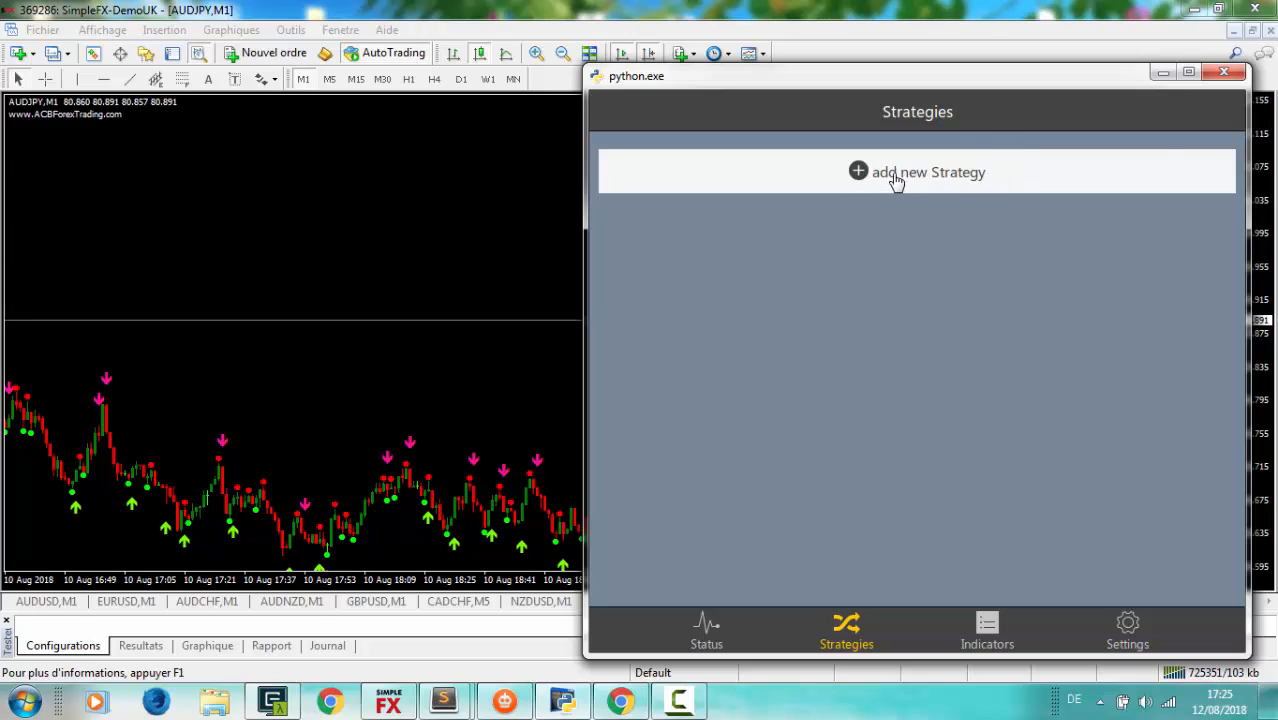
left_click(916, 172)
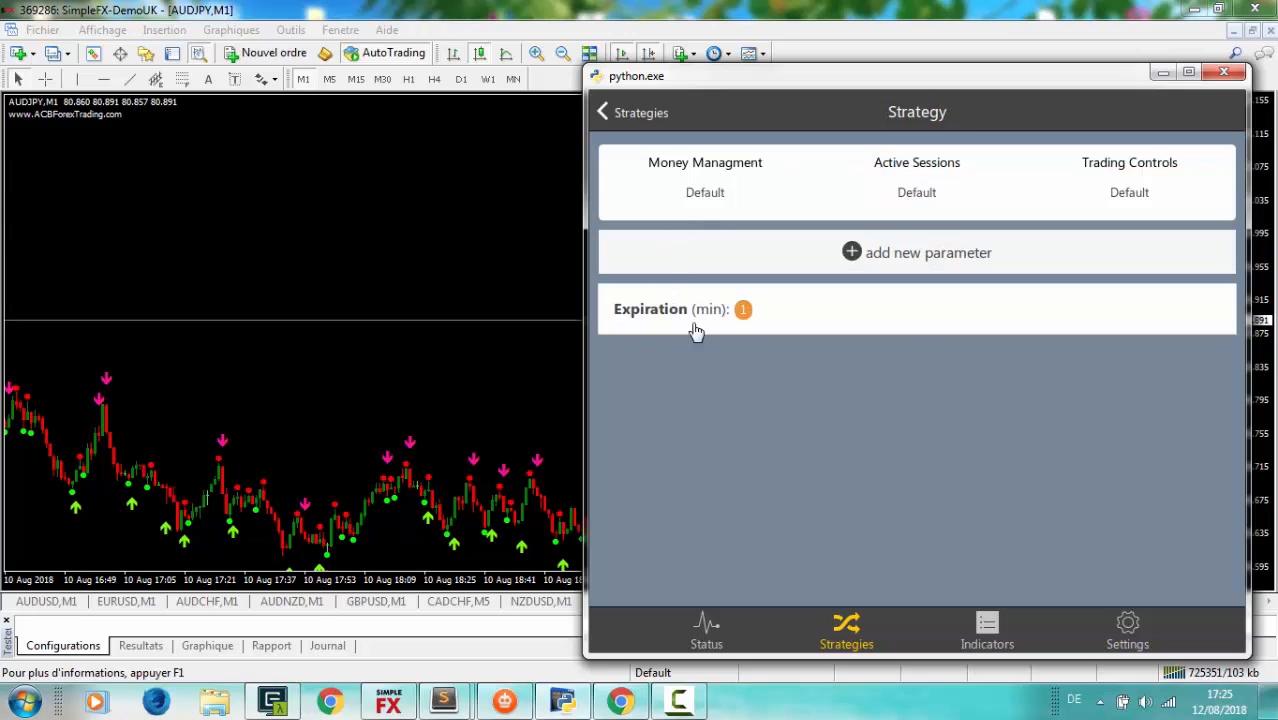
mouse_move(852, 376)
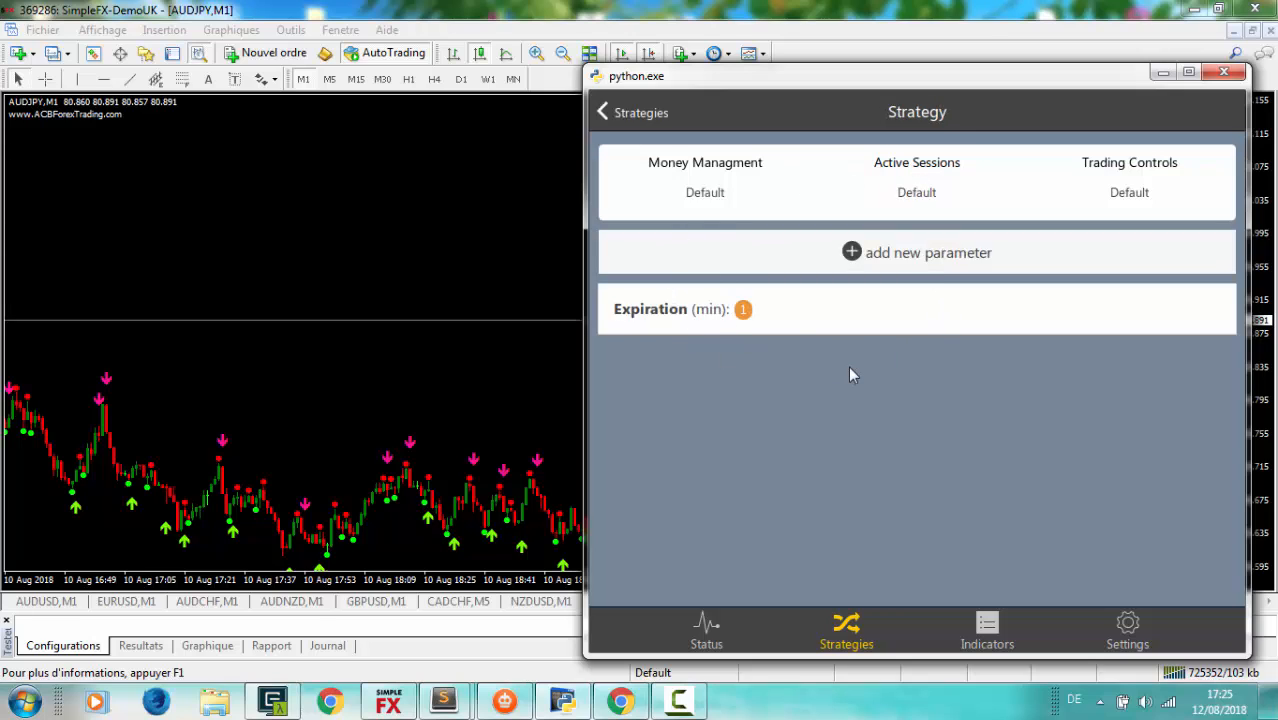
mouse_move(724, 320)
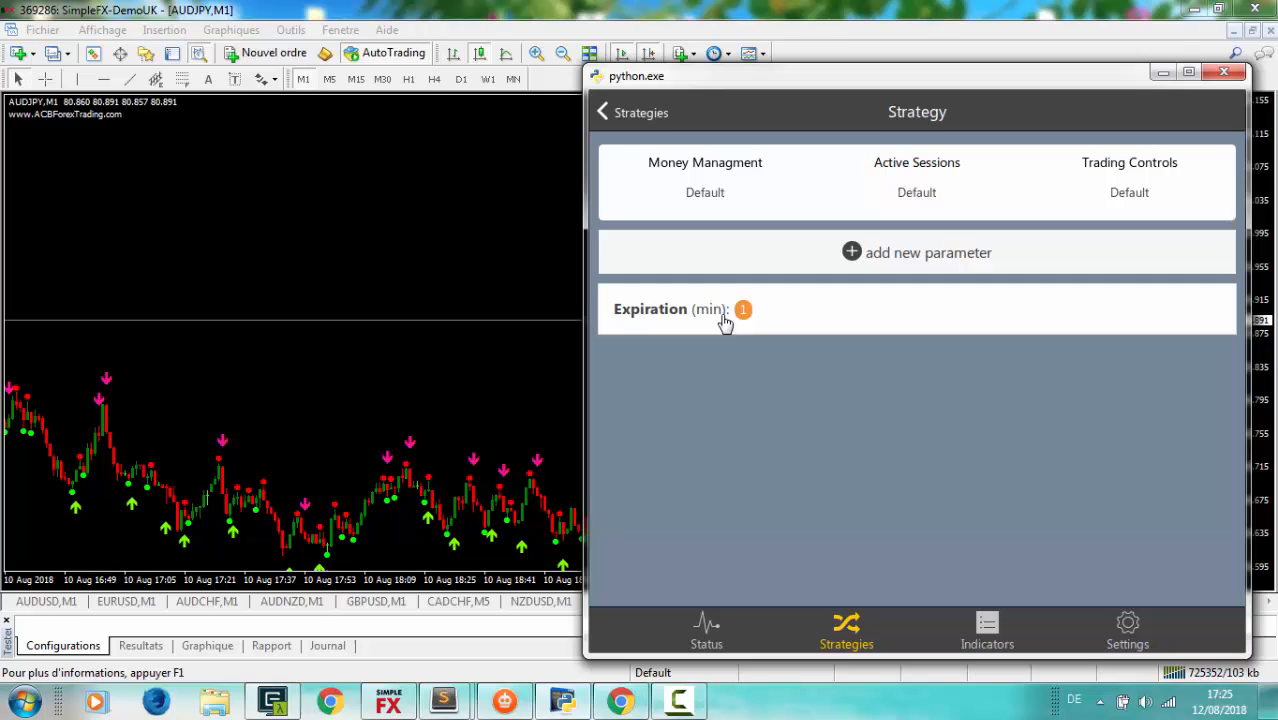
mouse_move(748, 324)
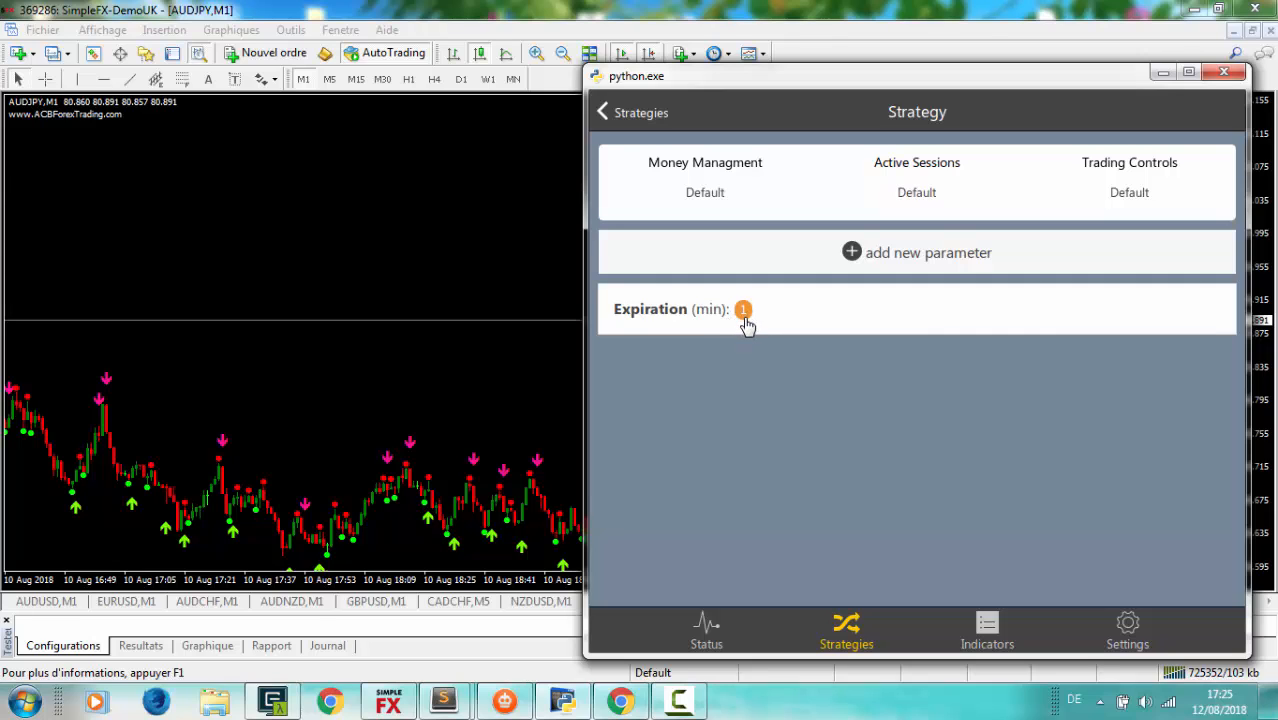
mouse_move(832, 326)
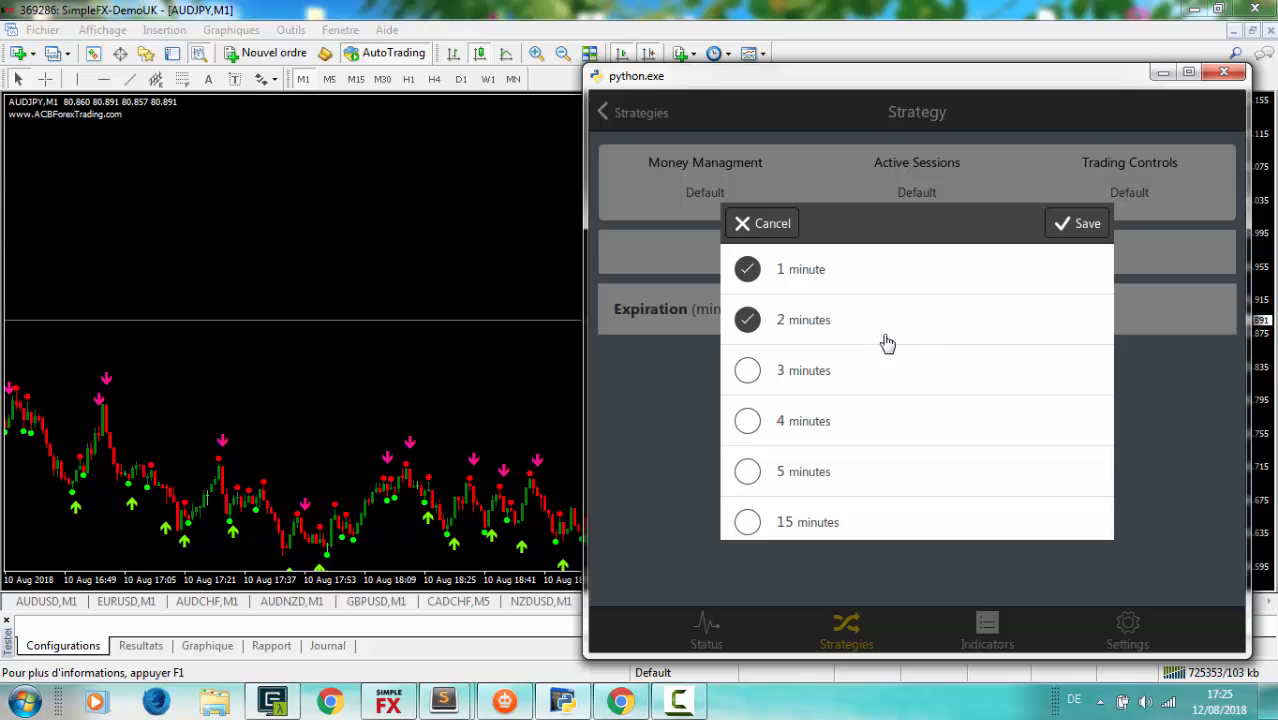
Save the strategy's expiration times as 2 and 3 minutes, dropping 1 minute.
left_click(748, 370)
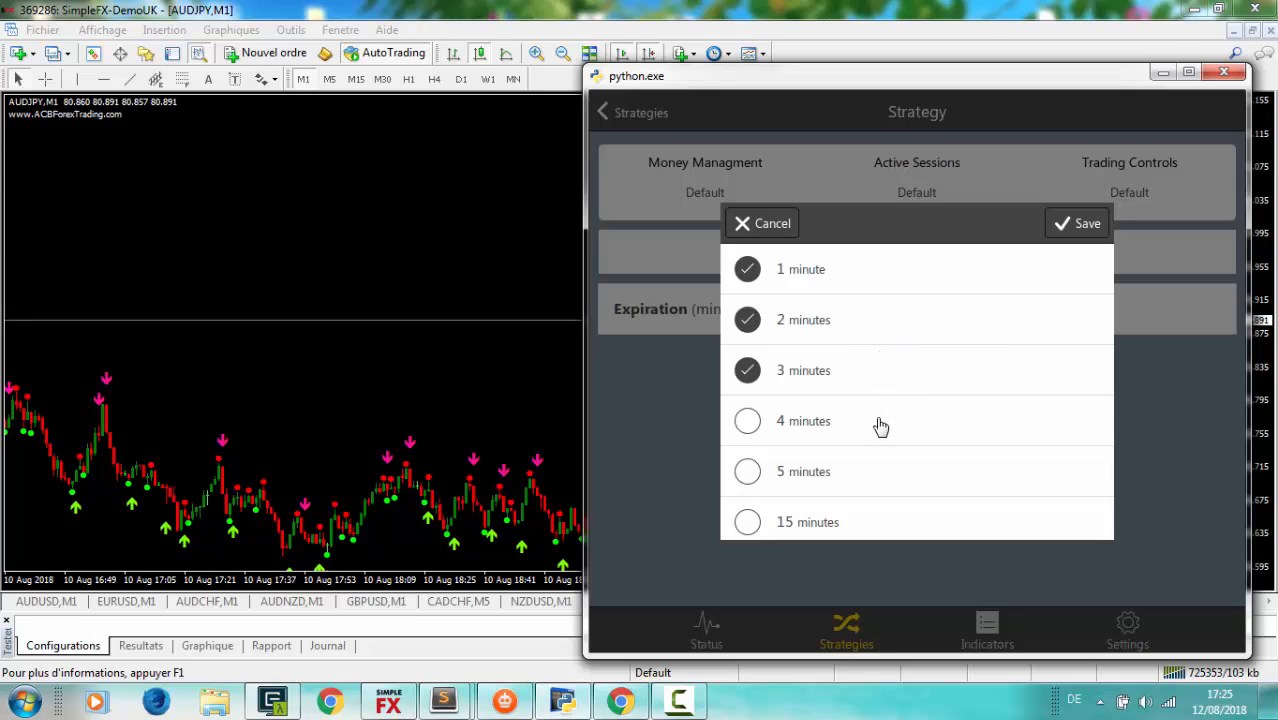
left_click(748, 370)
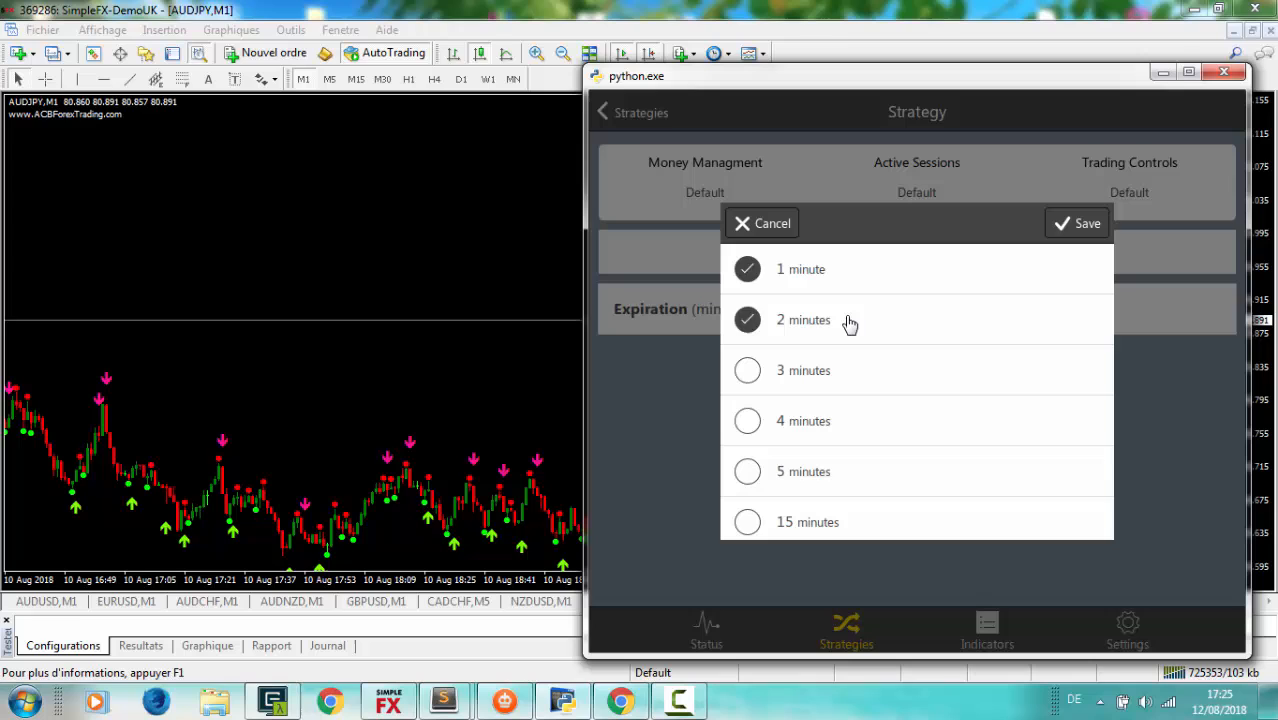
left_click(748, 370)
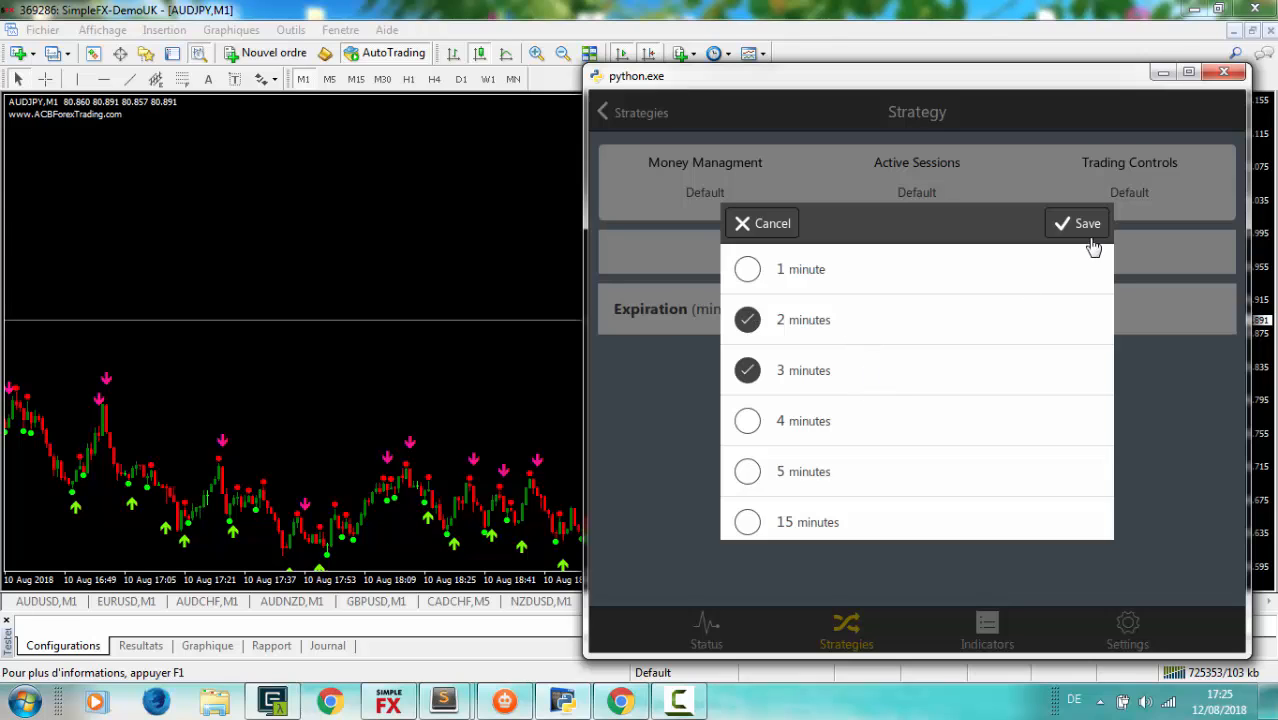
left_click(1076, 224)
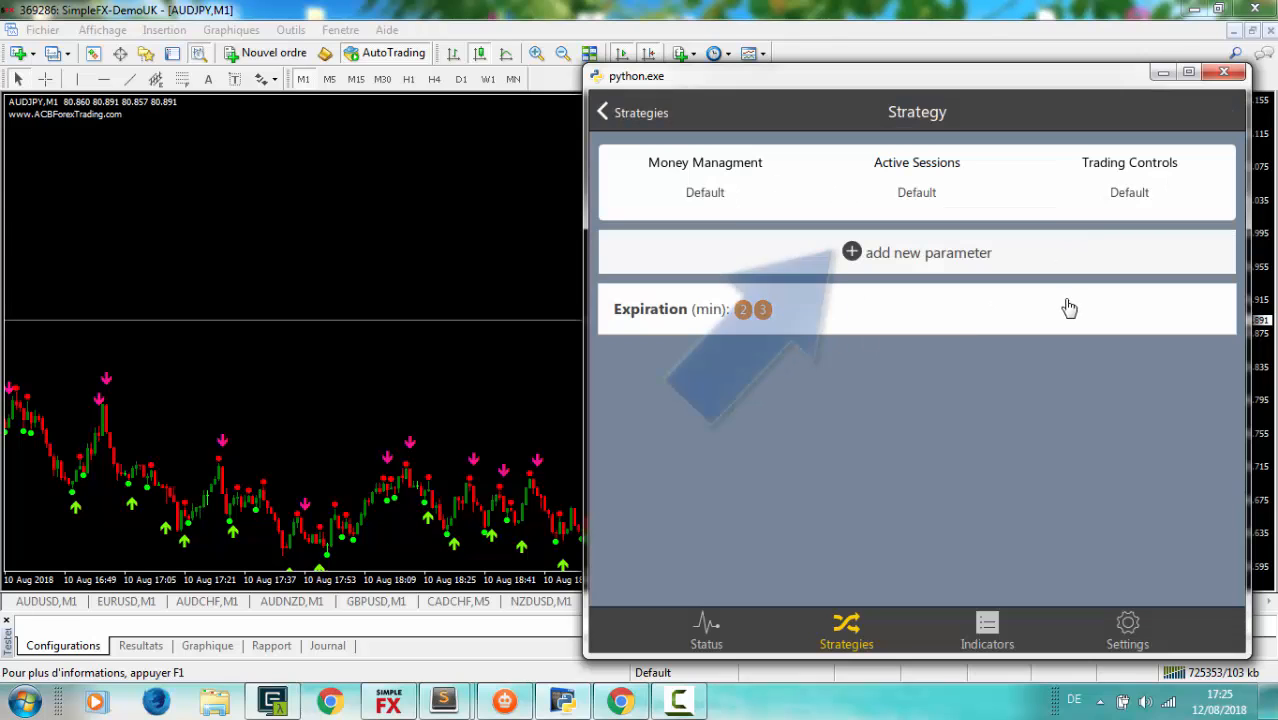
Add a Trader parameter using VB05, Half6 and Stochastic indicators.
left_click(916, 252)
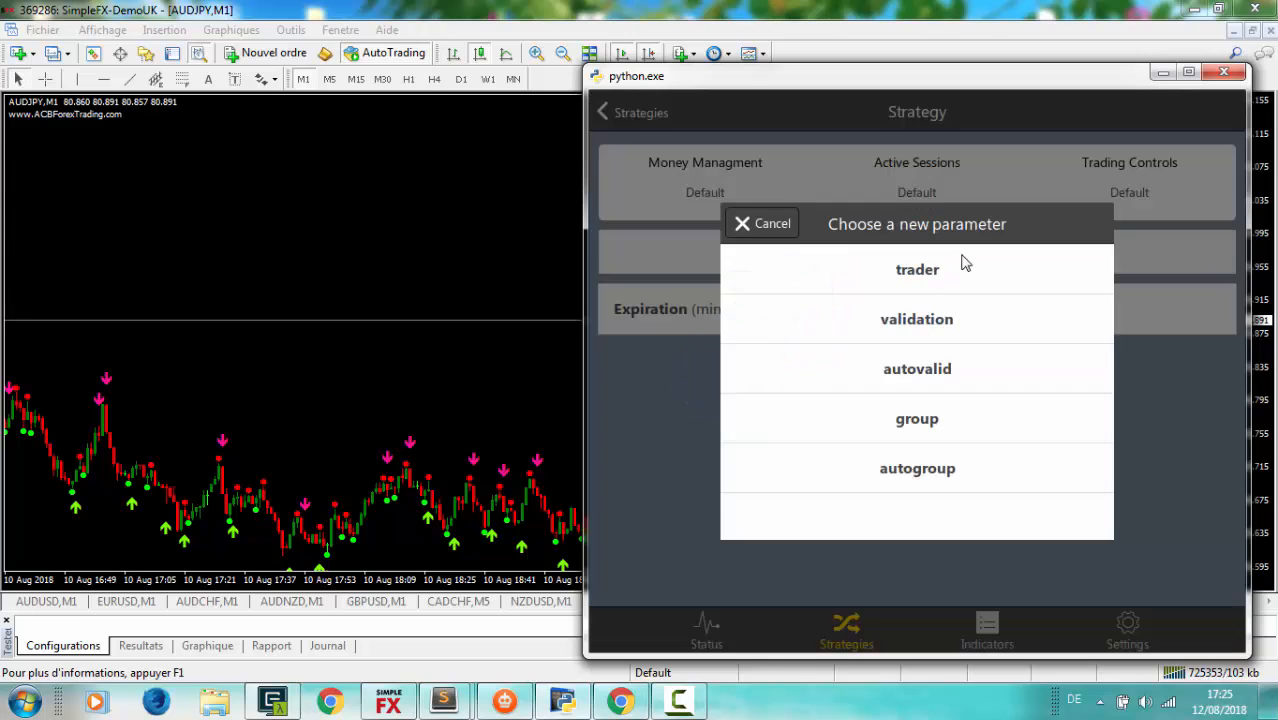
mouse_move(984, 298)
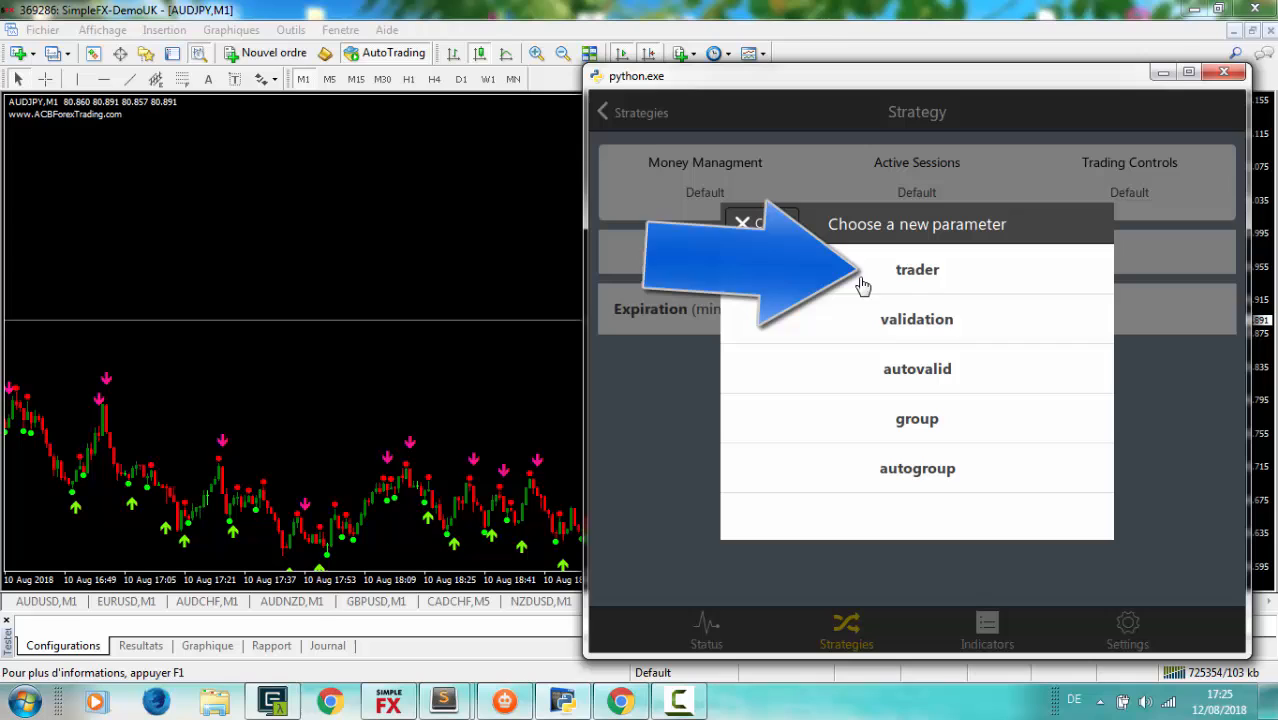
left_click(916, 268)
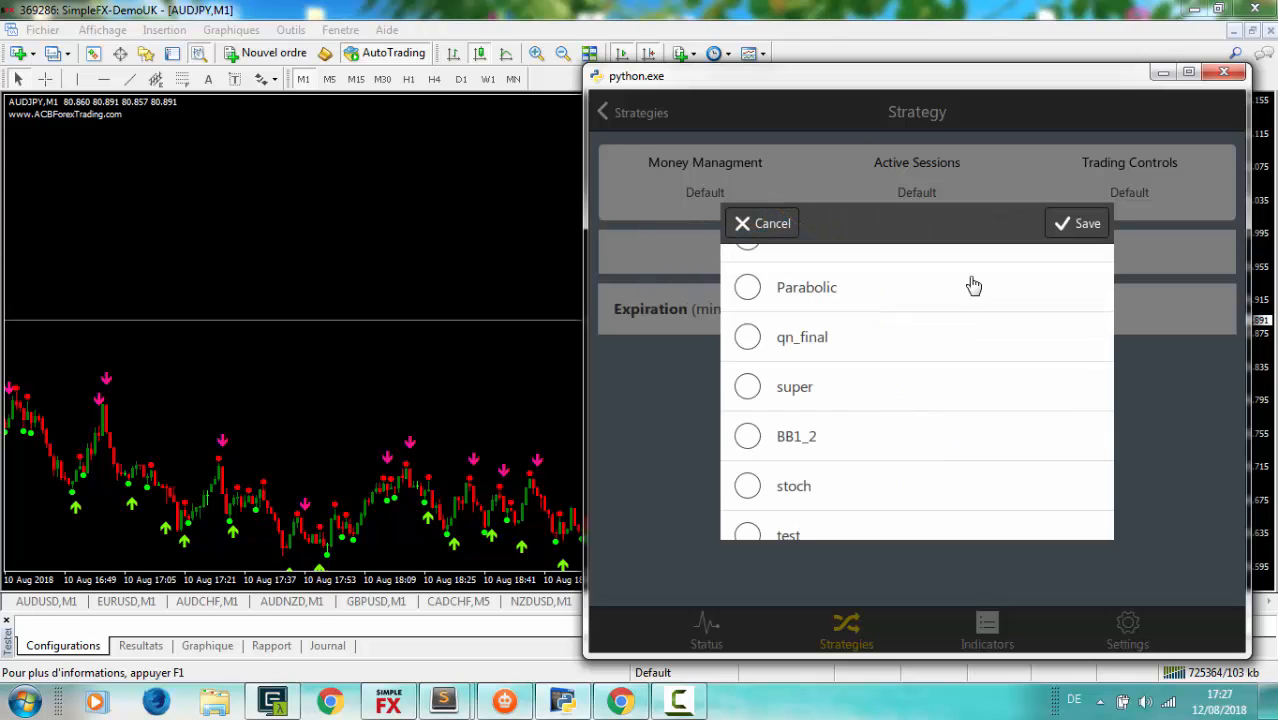
scroll("down", 3)
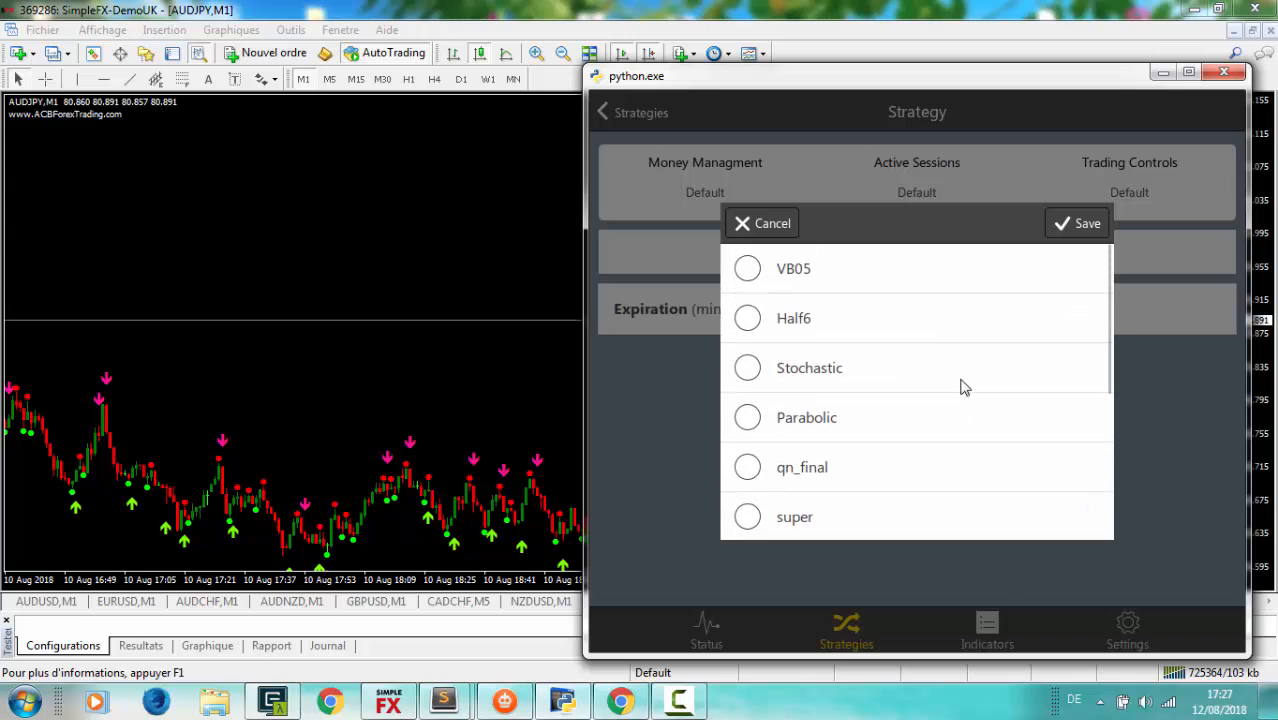
left_click(746, 268)
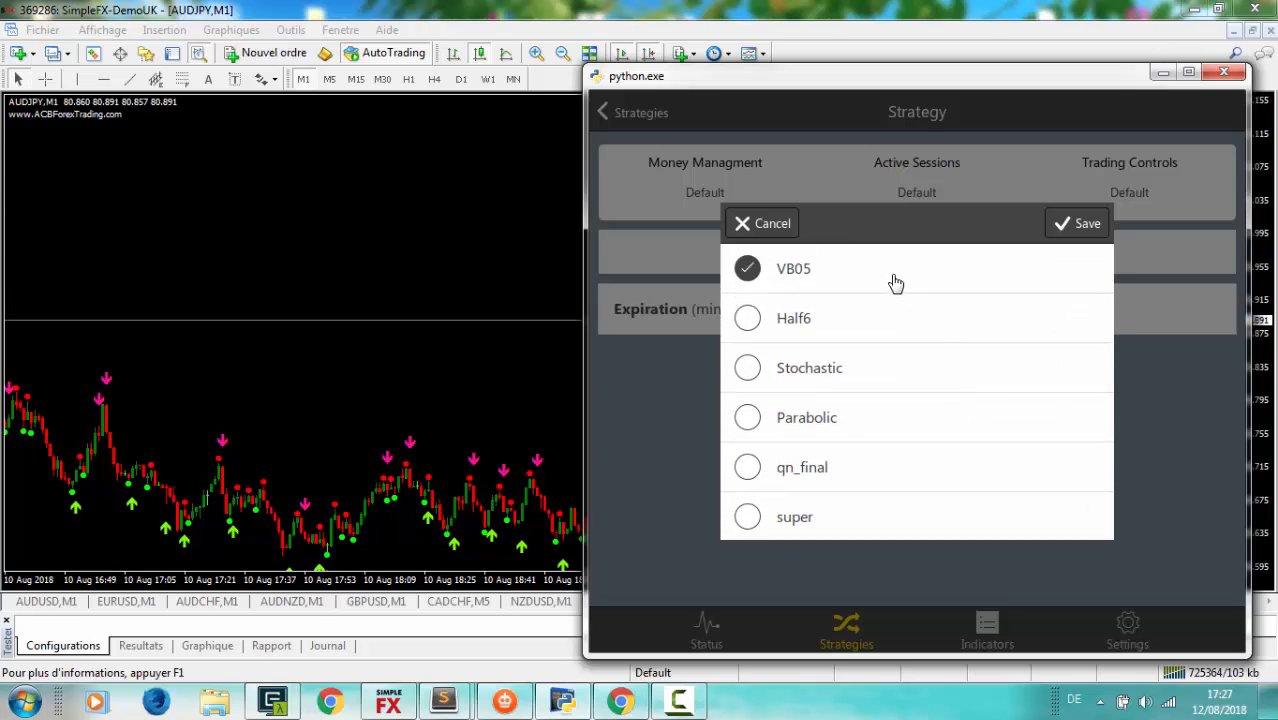
left_click(748, 368)
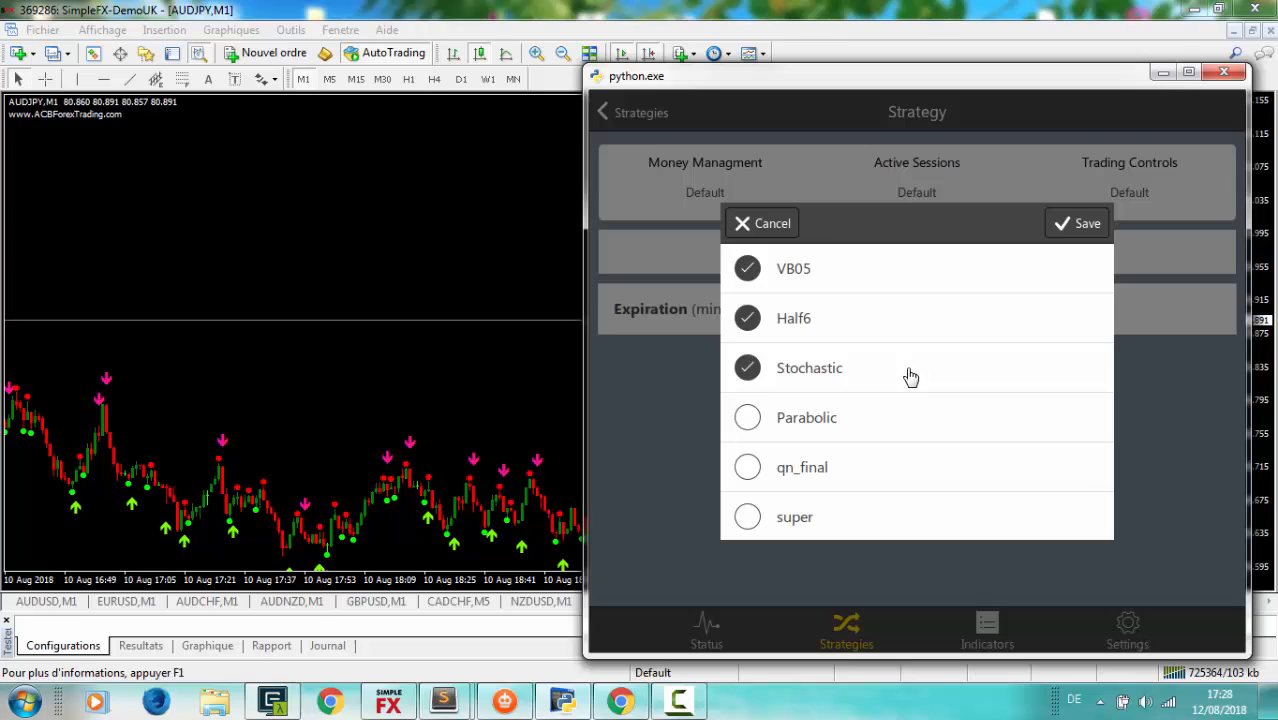
left_click(1078, 224)
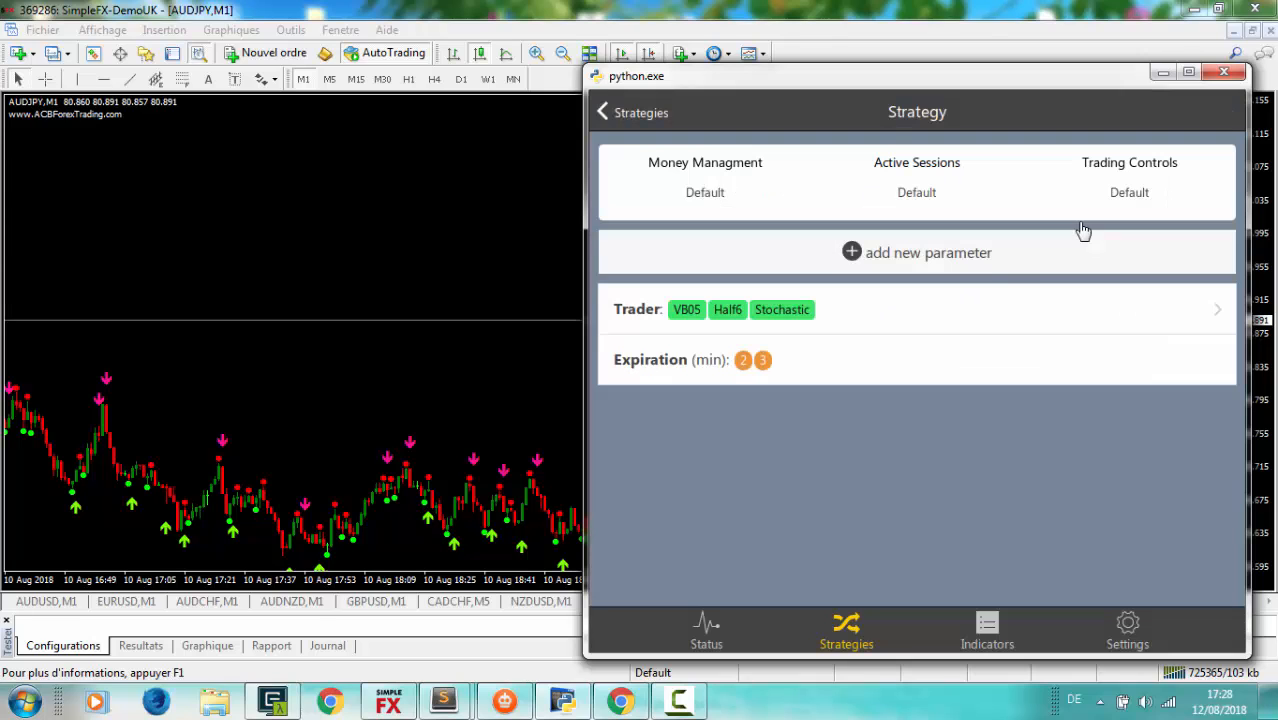
mouse_move(728, 316)
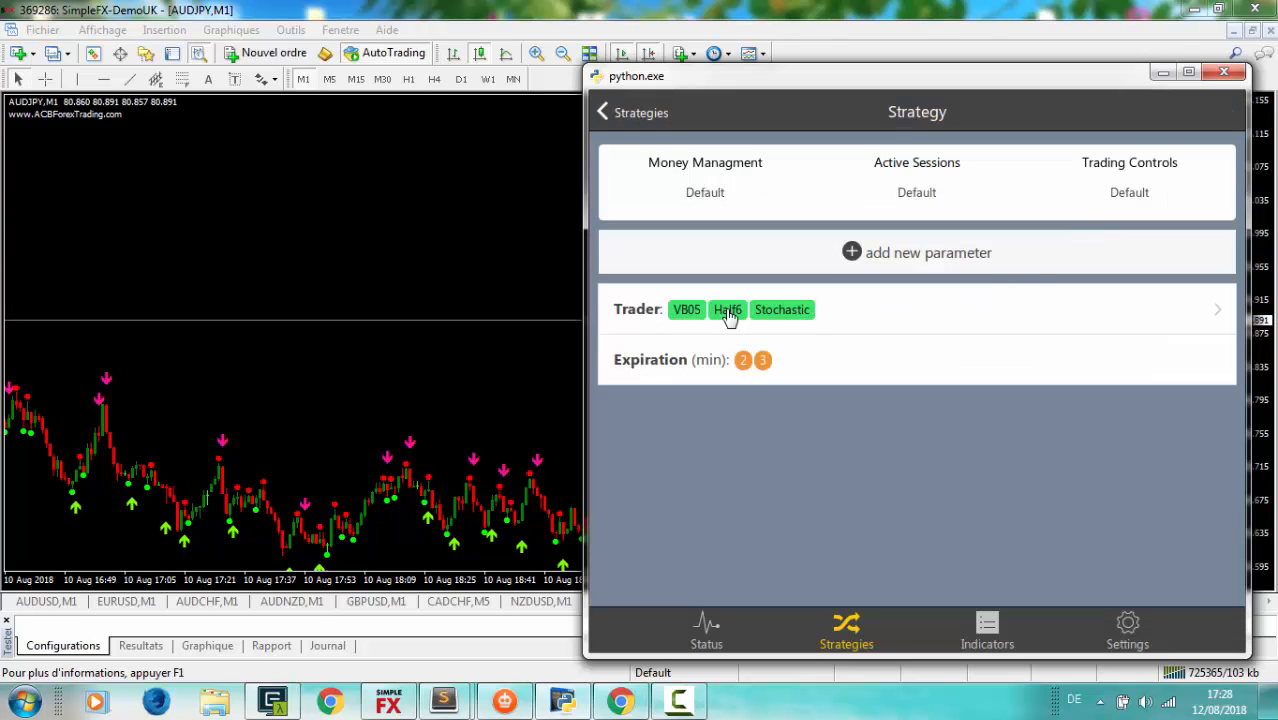
mouse_move(798, 316)
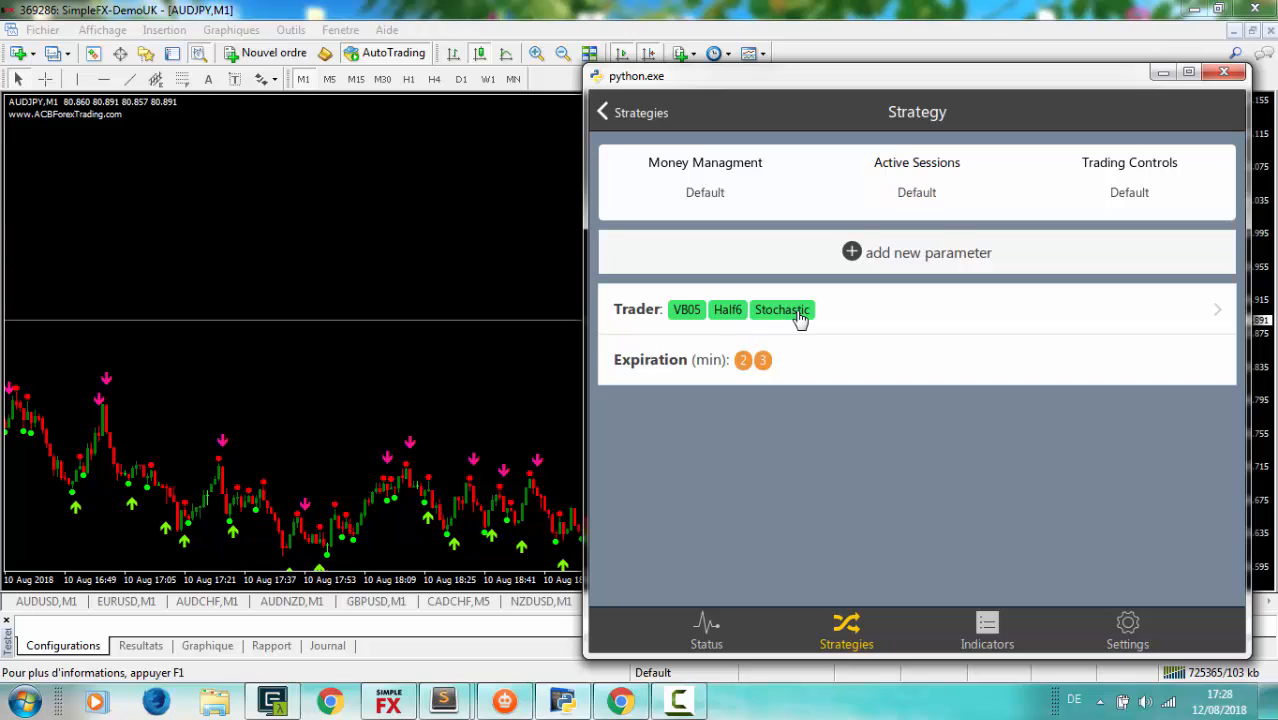
mouse_move(688, 318)
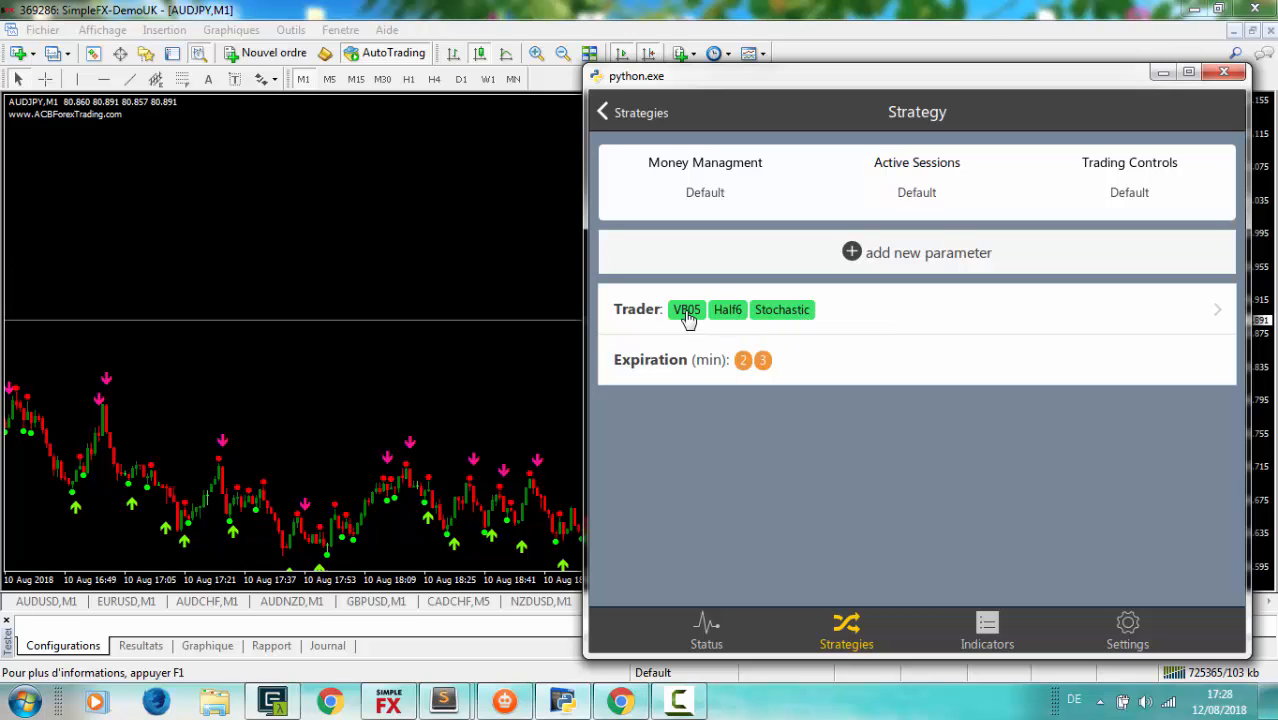
mouse_move(788, 338)
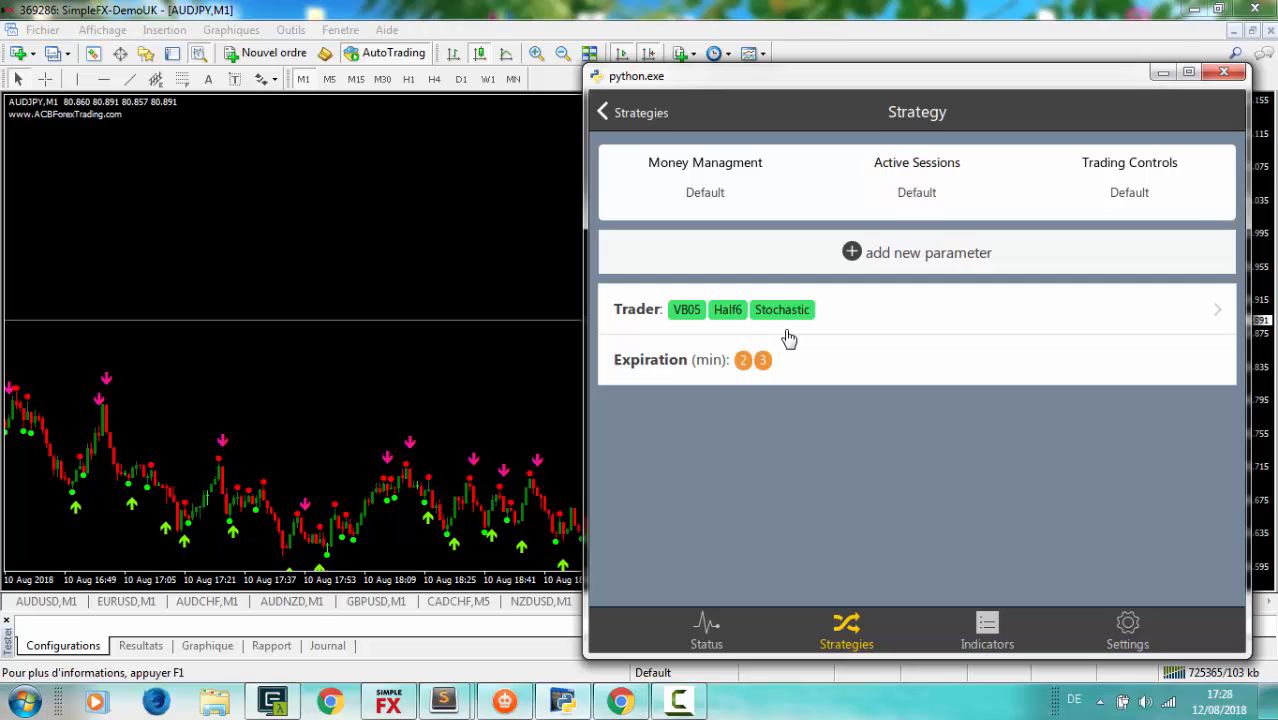
mouse_move(874, 324)
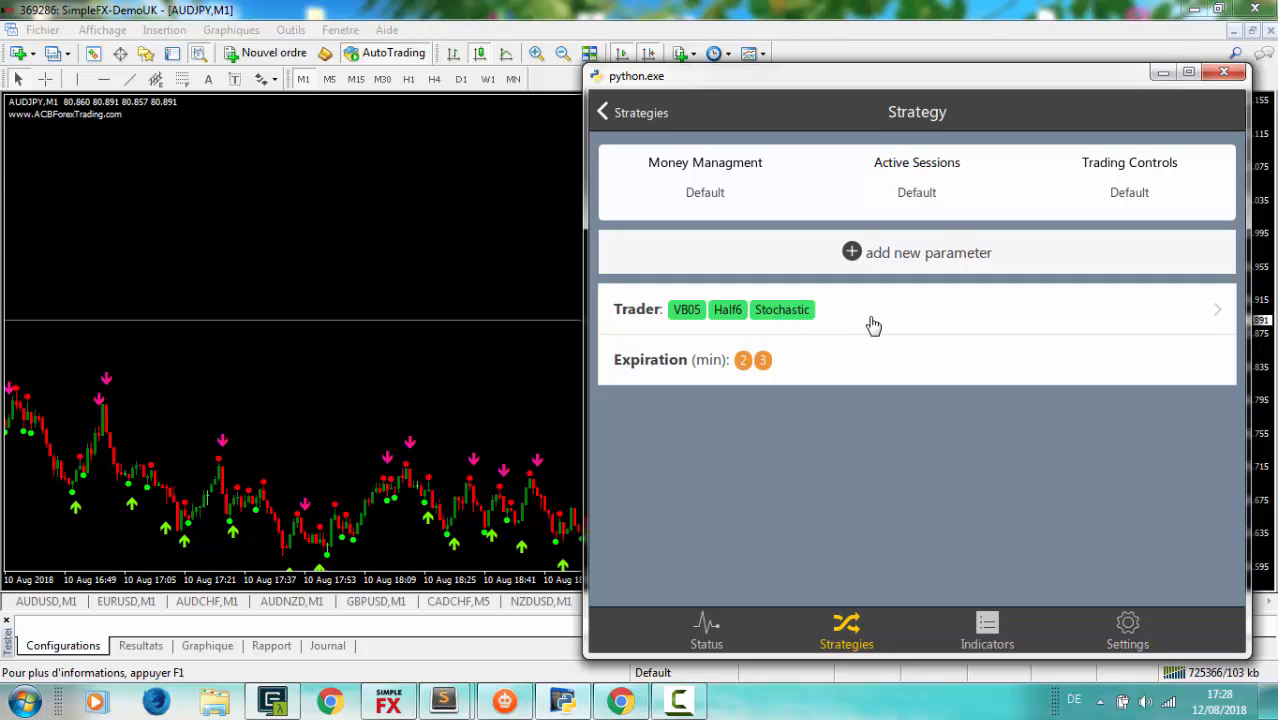
left_click(874, 308)
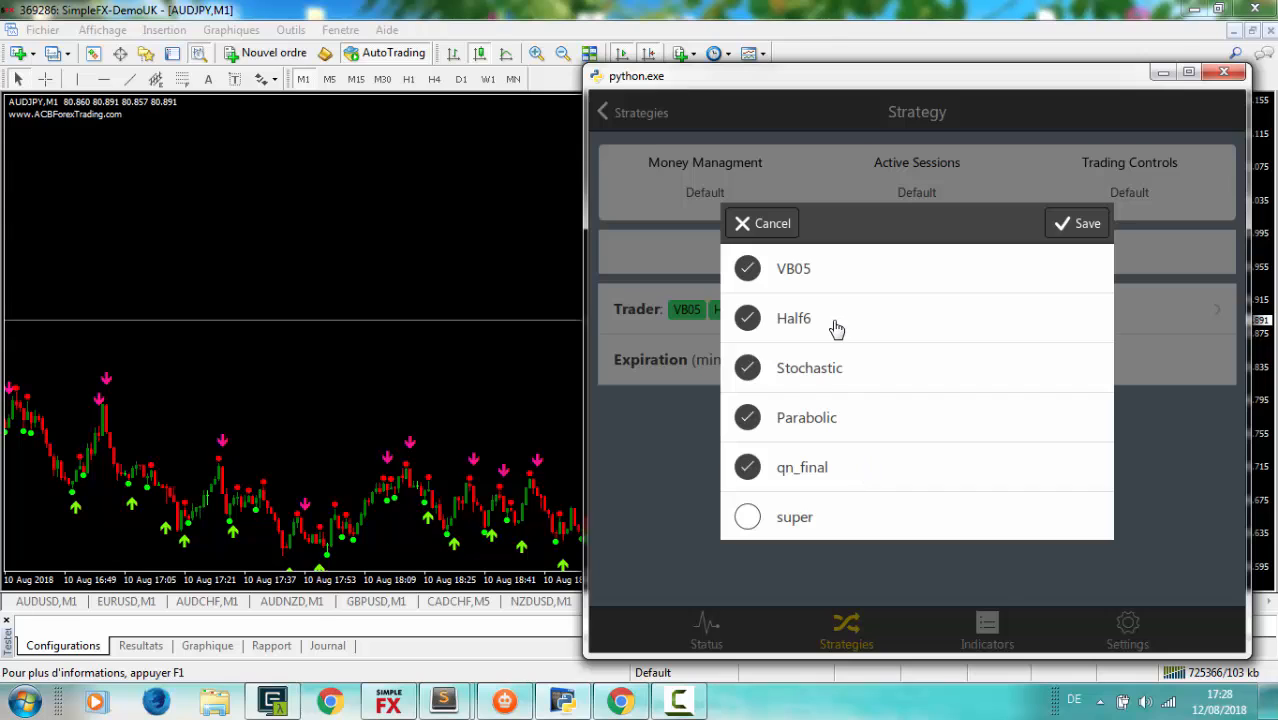
left_click(1076, 224)
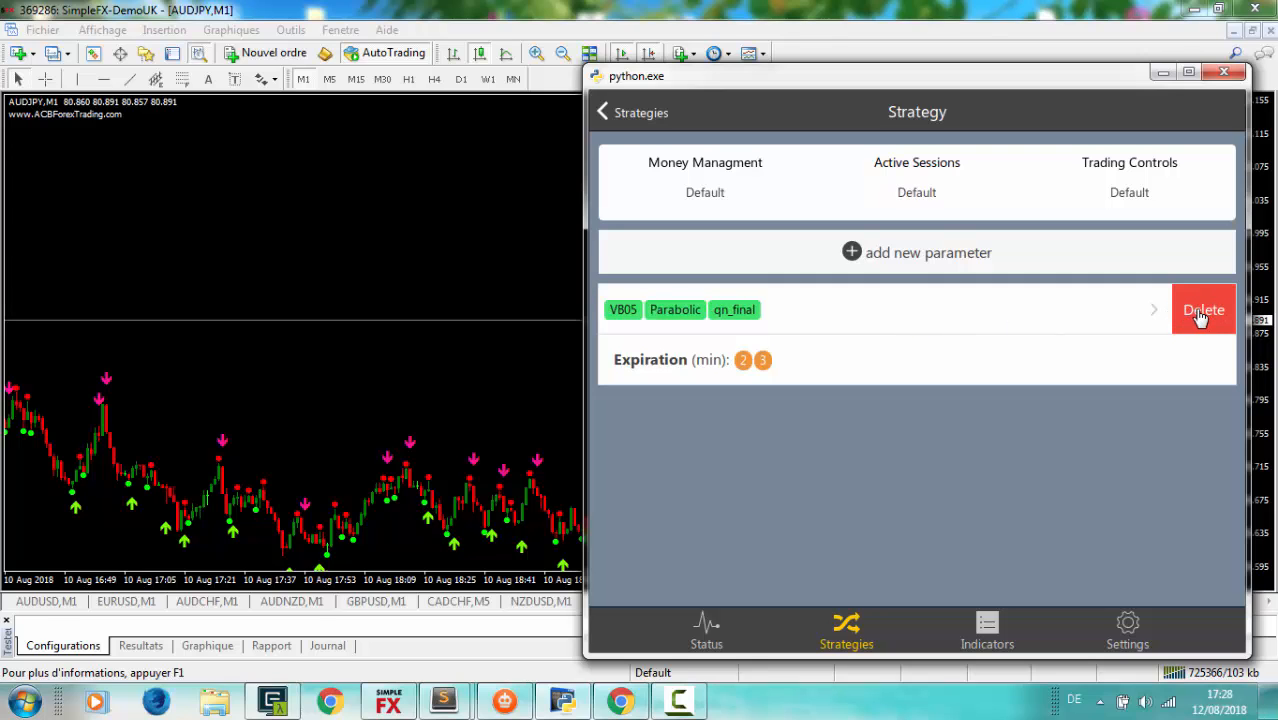
left_click(1202, 308)
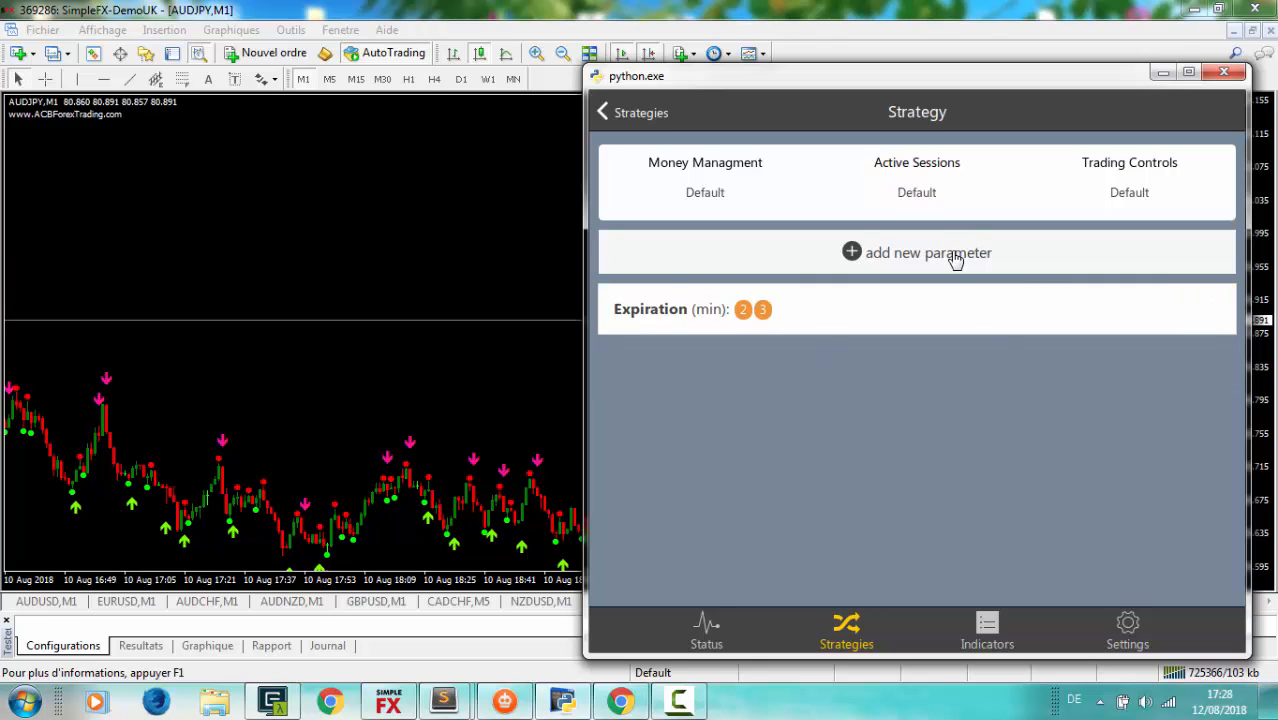
left_click(928, 252)
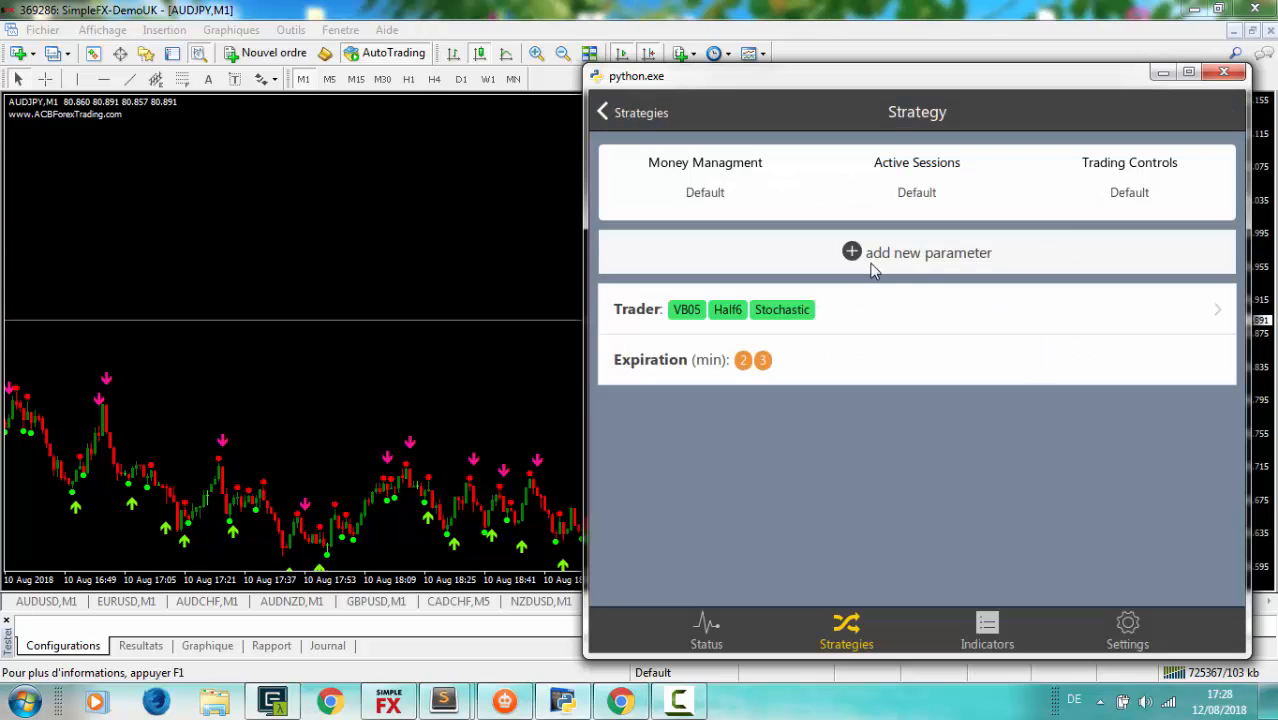
Add a Validation parameter using MACD_1, RSI_1 and Macd2_1 indicators.
left_click(916, 252)
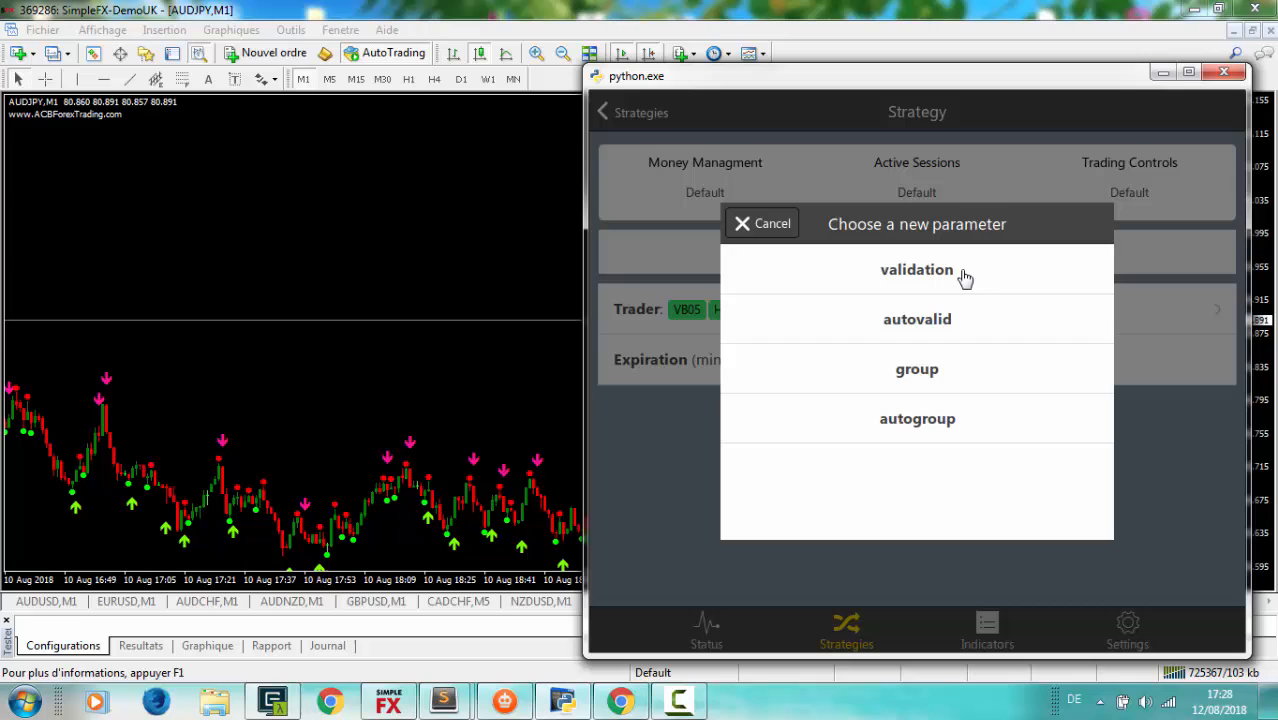
left_click(916, 268)
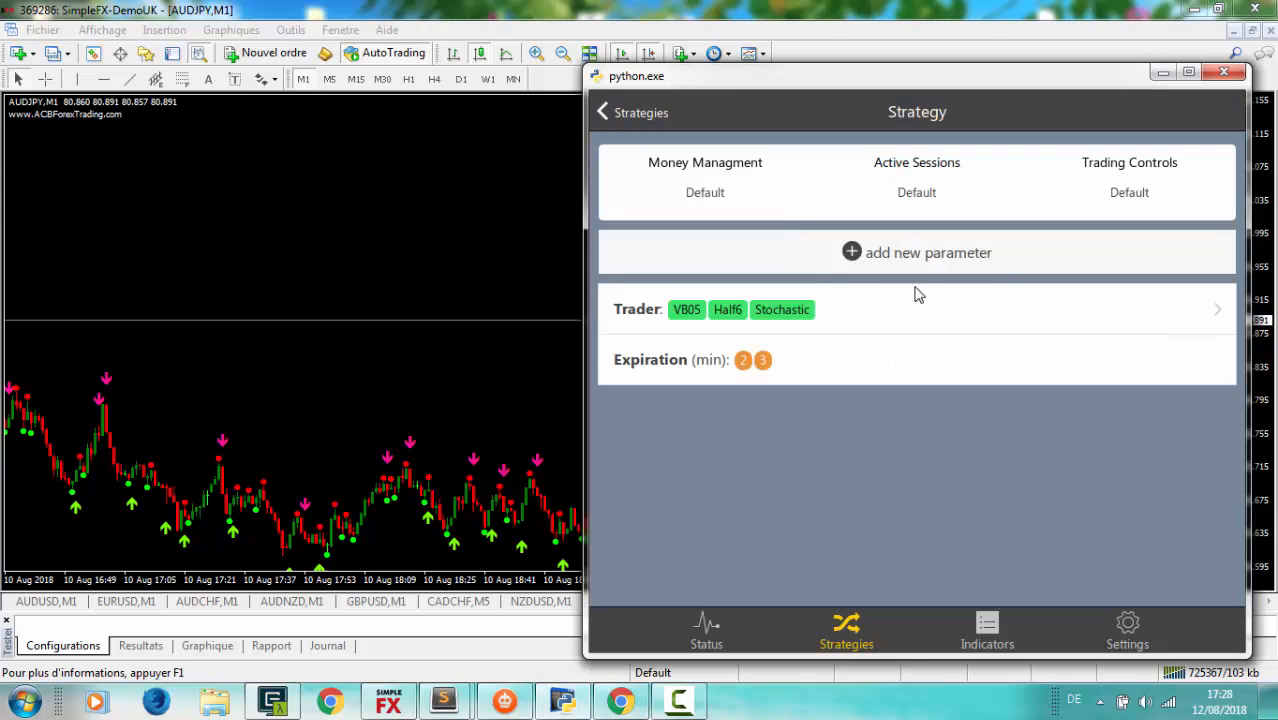
left_click(916, 252)
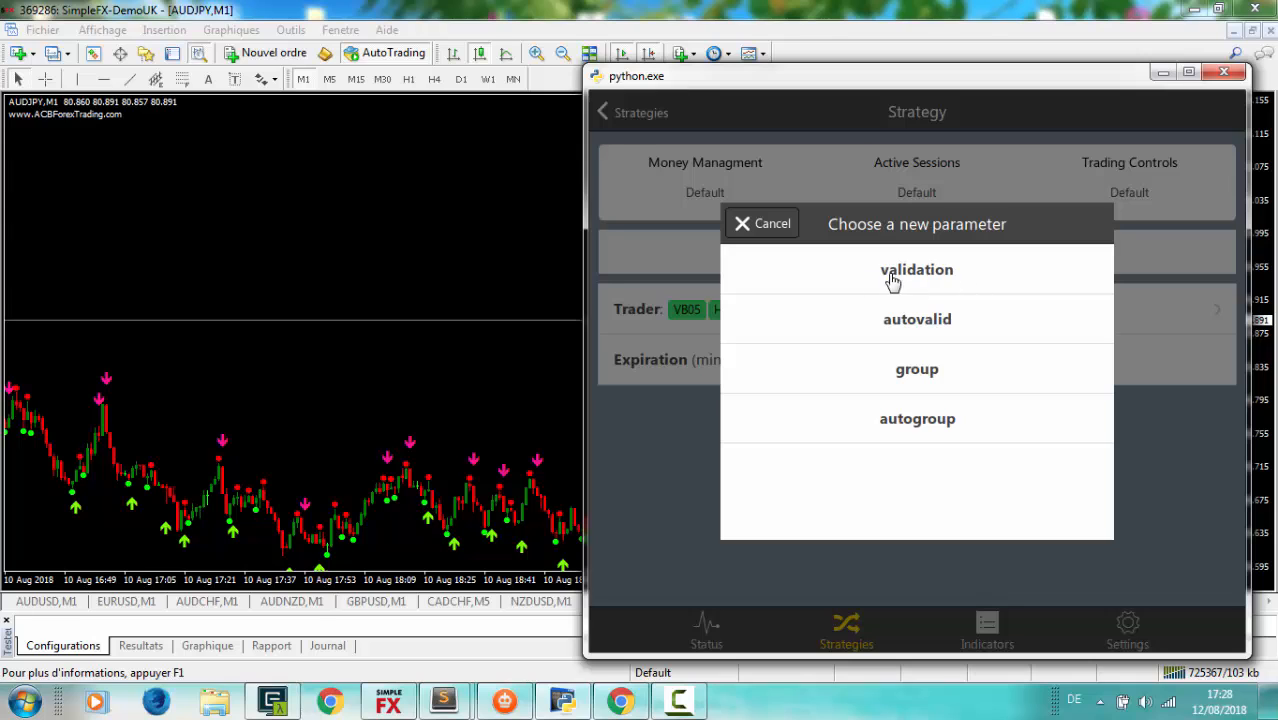
left_click(916, 268)
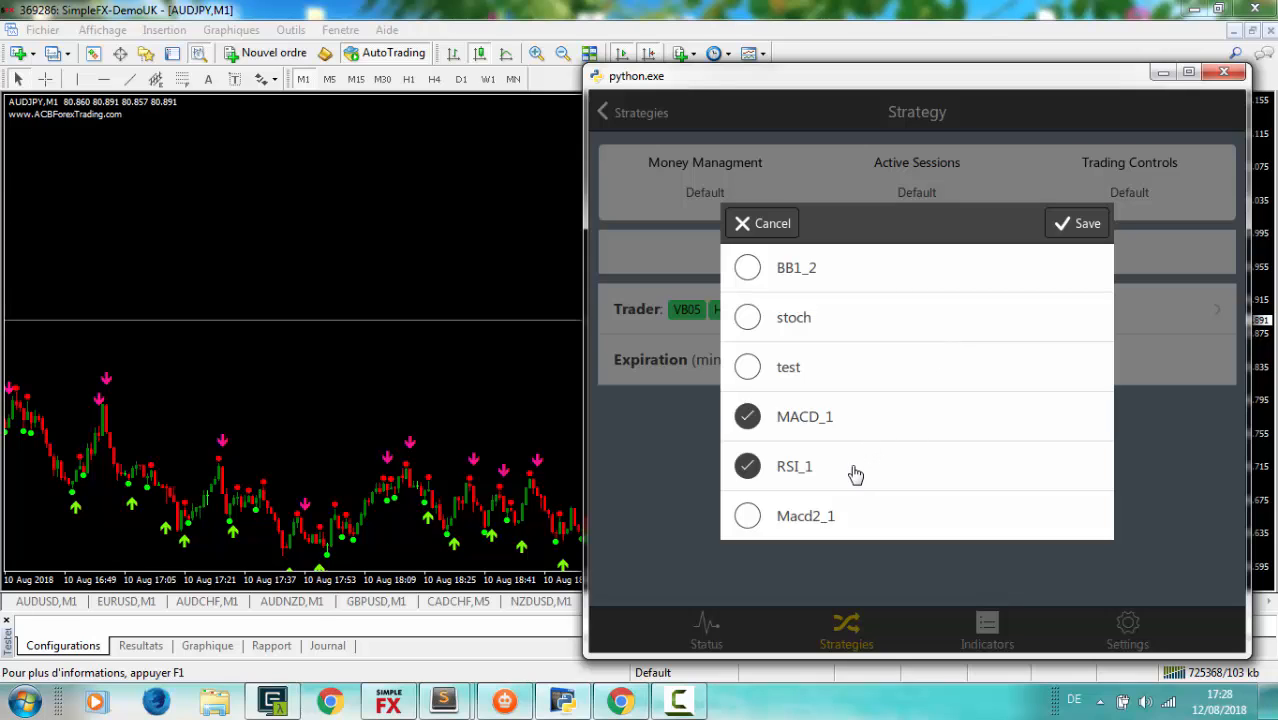
left_click(748, 516)
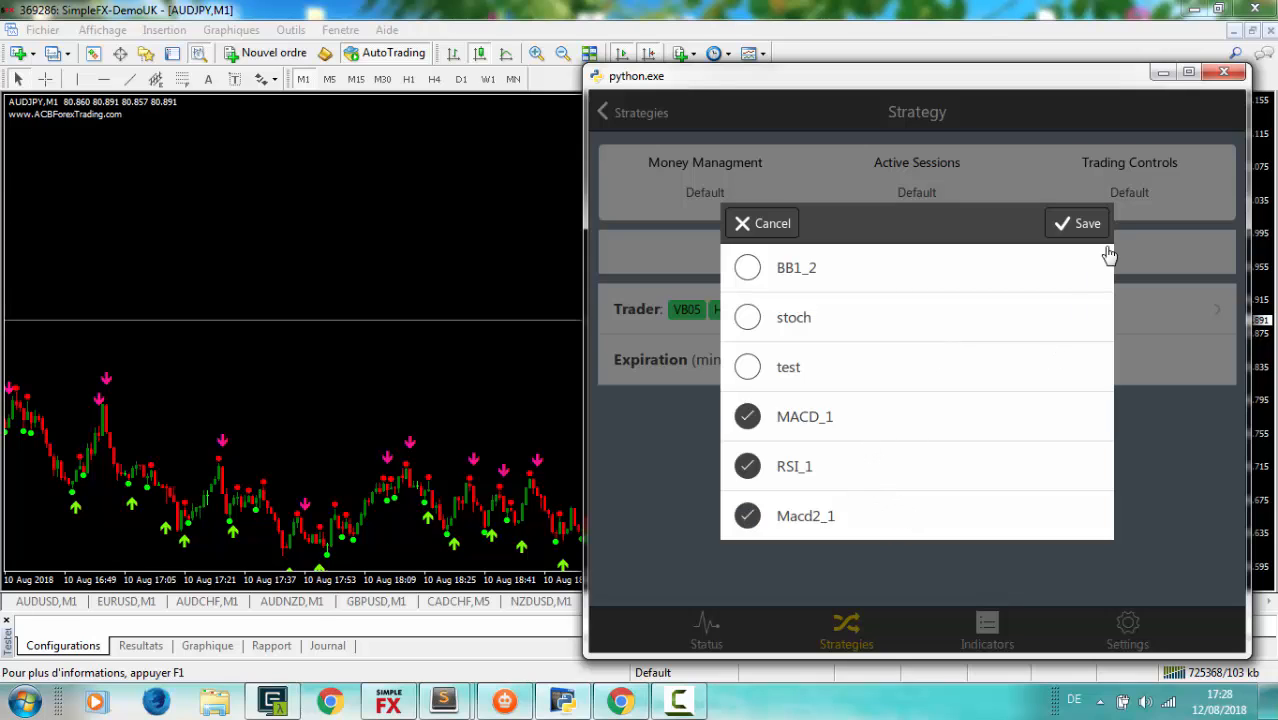
left_click(1076, 222)
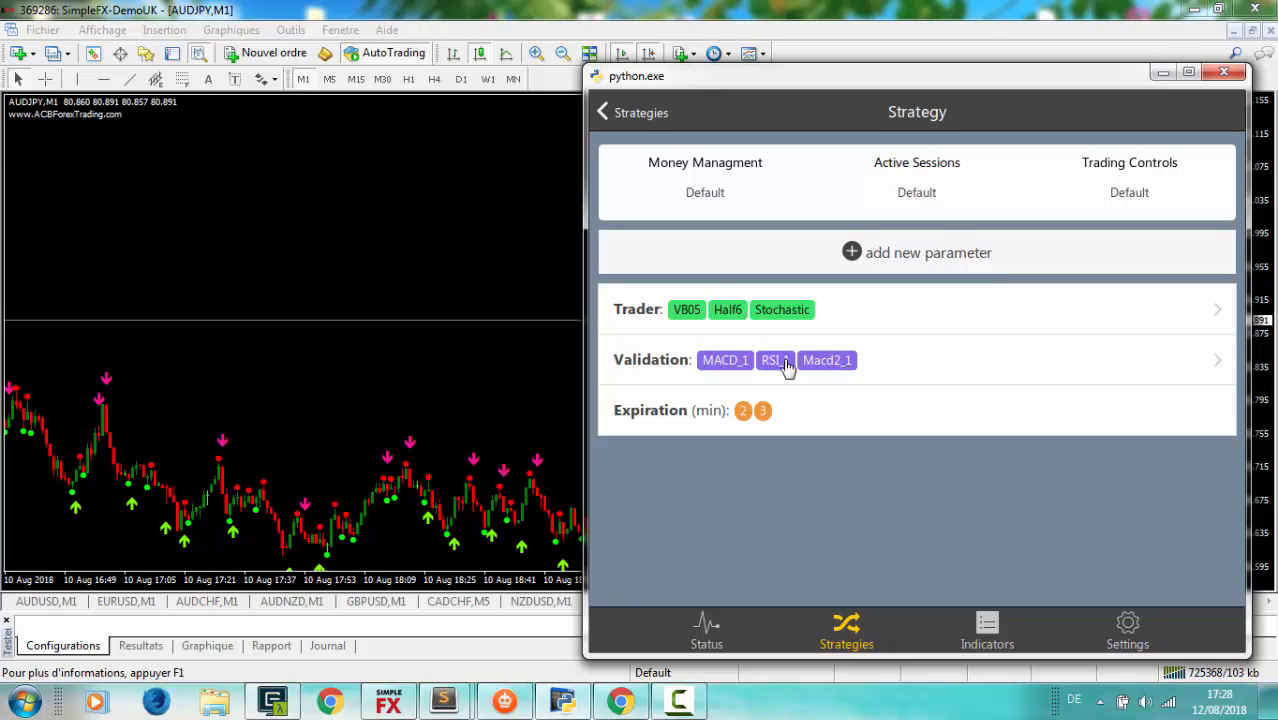
mouse_move(856, 368)
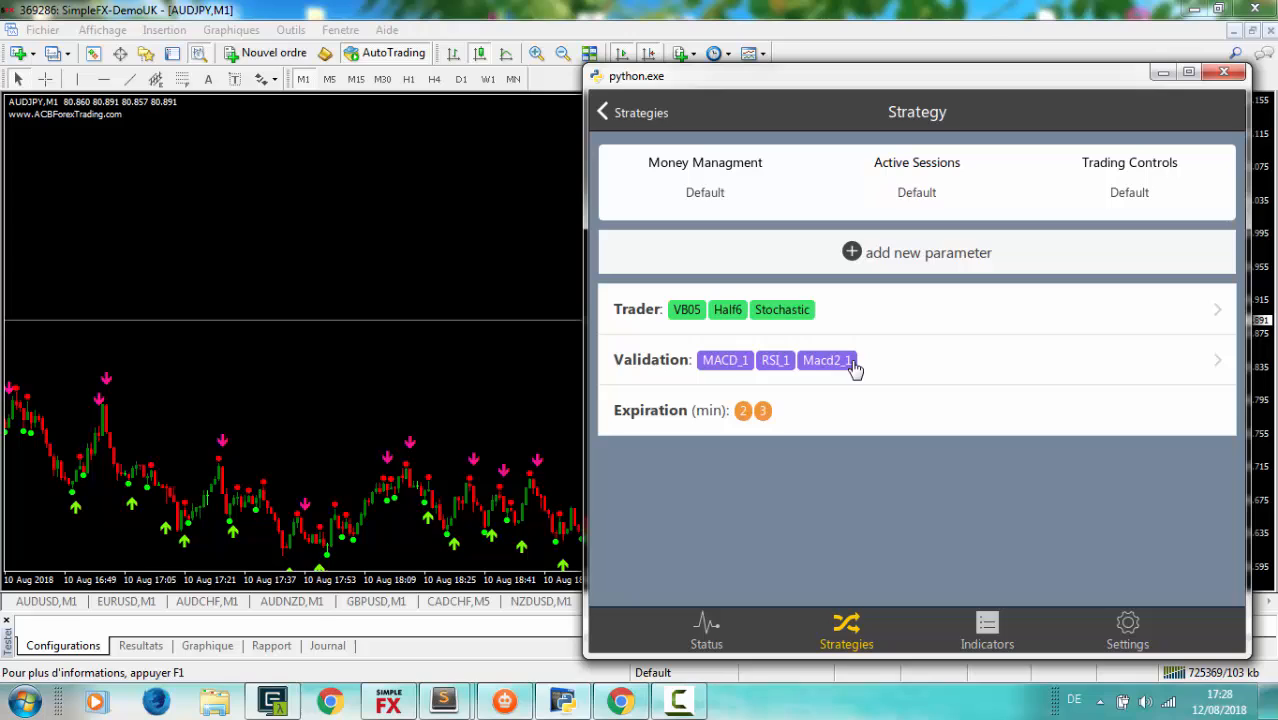
mouse_move(810, 368)
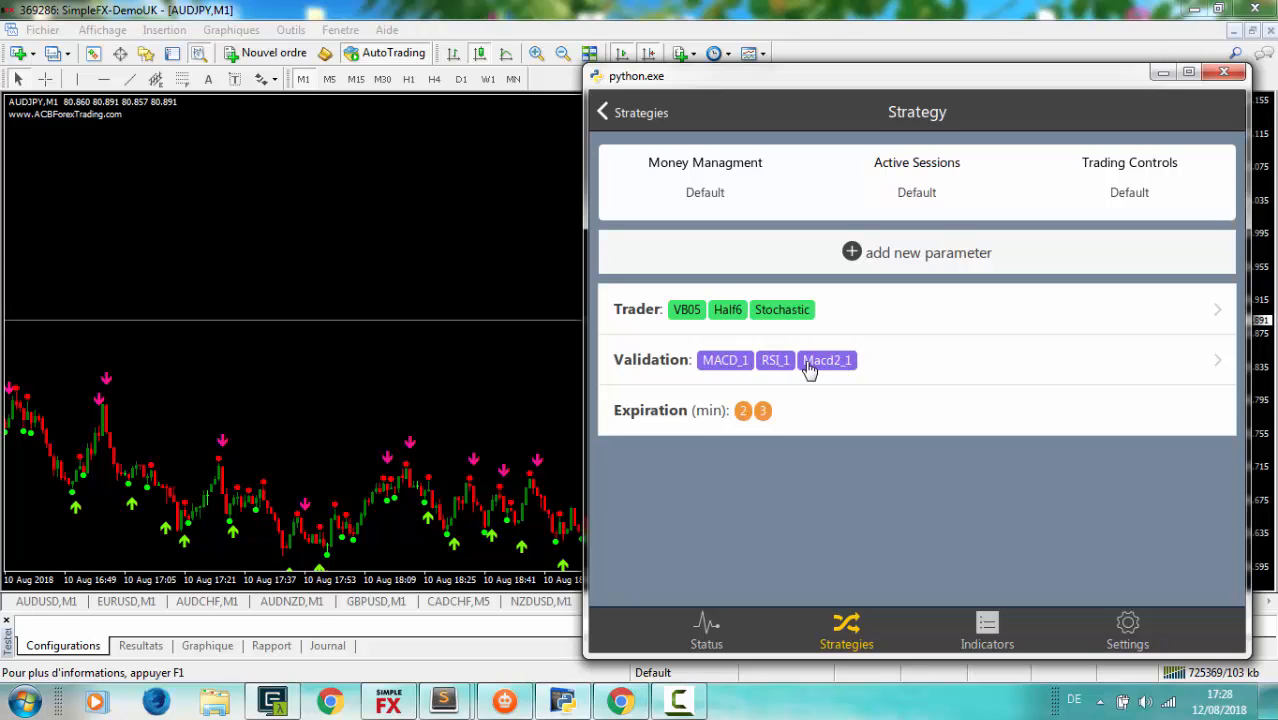
mouse_move(772, 366)
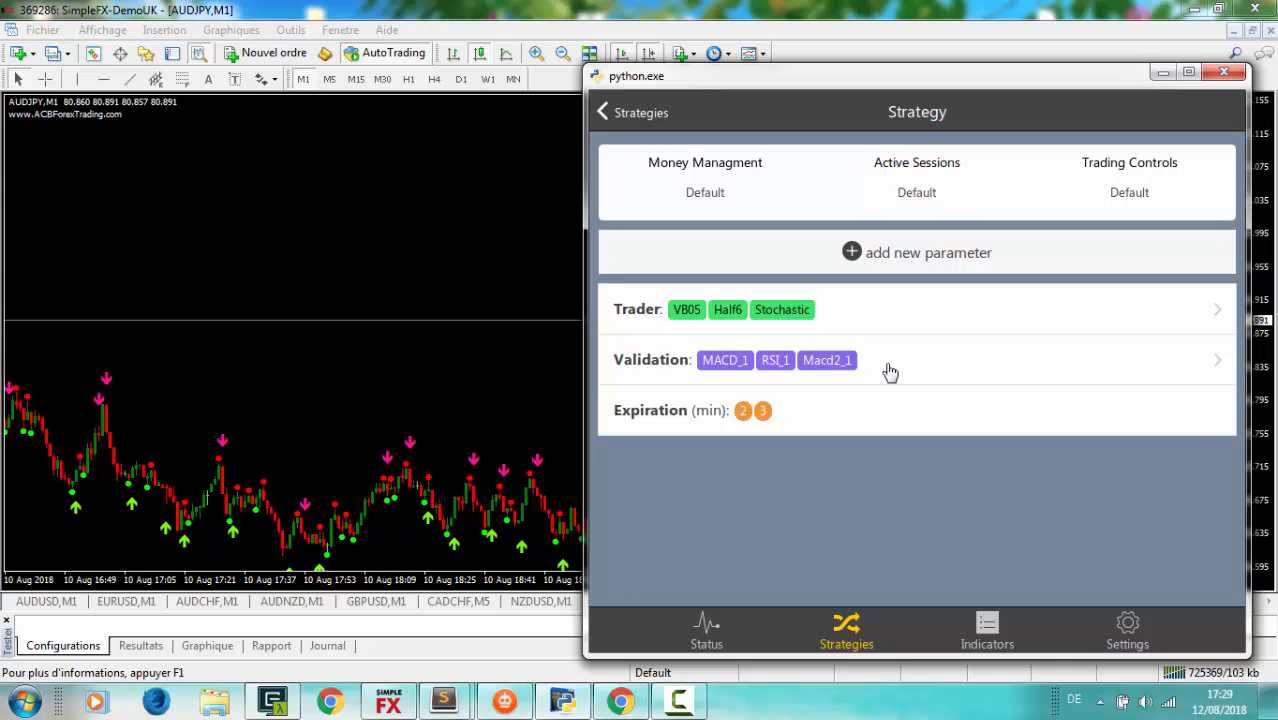
mouse_move(892, 372)
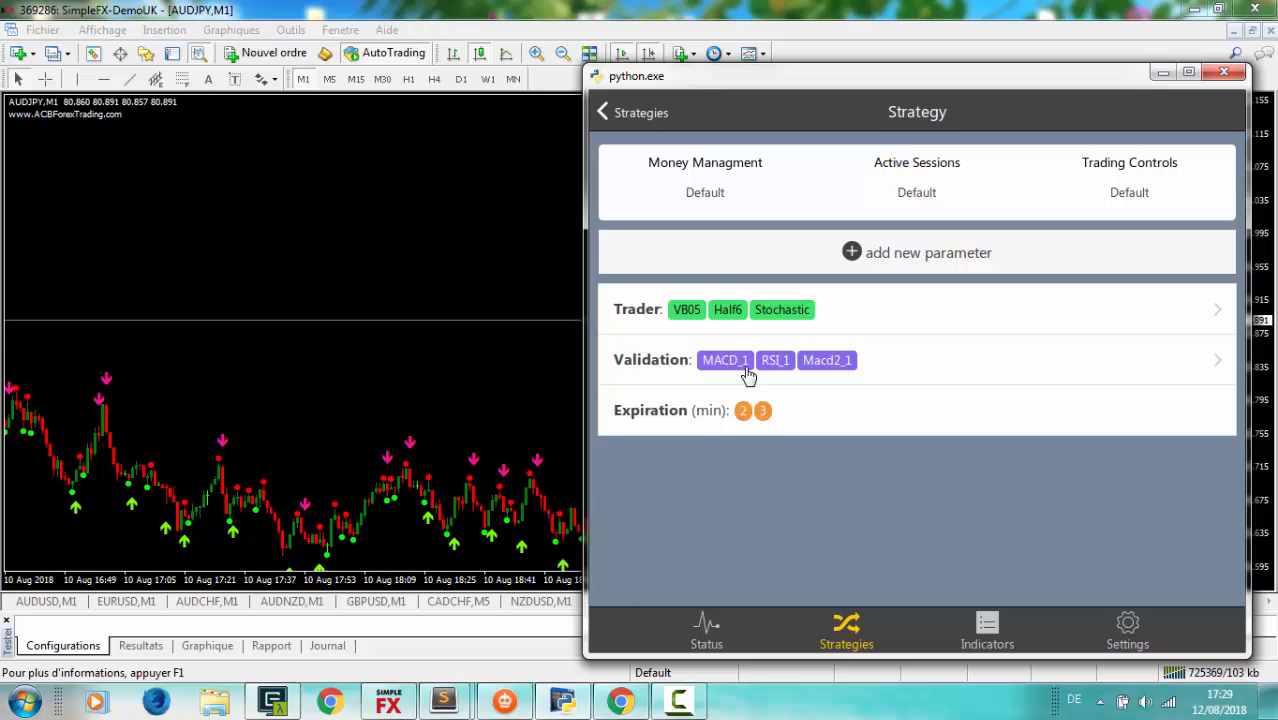
mouse_move(772, 364)
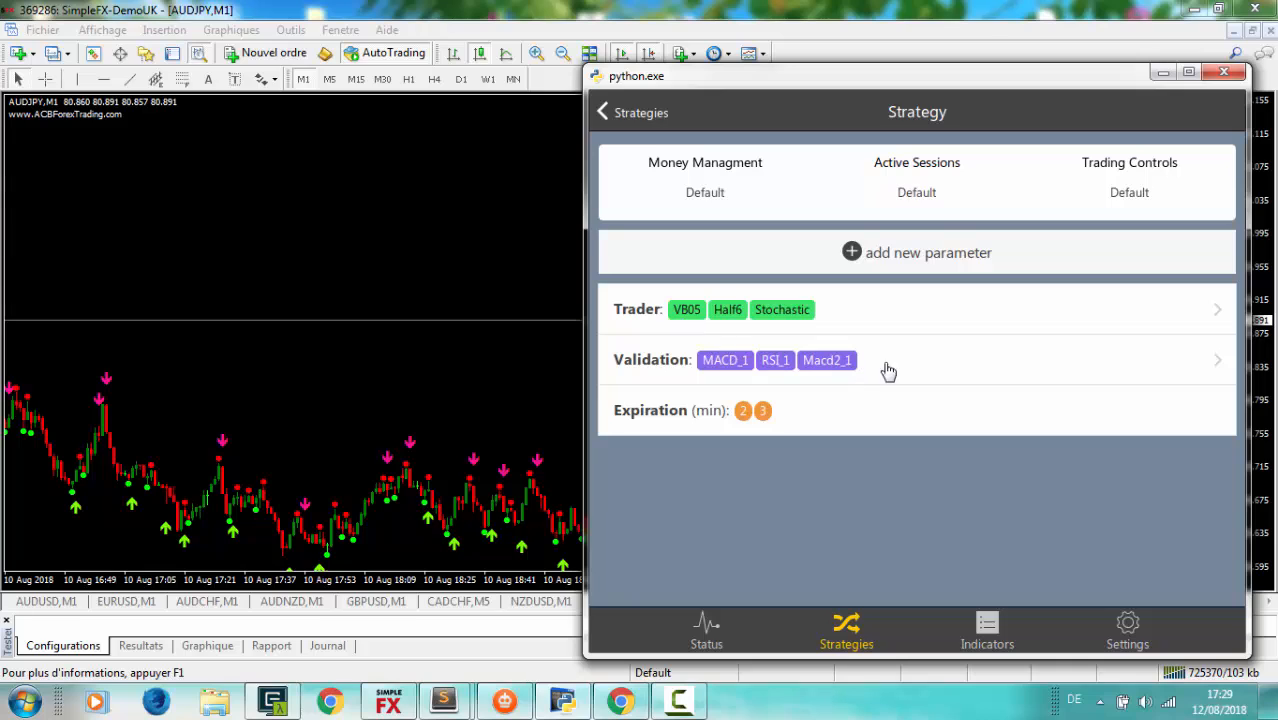
mouse_move(908, 370)
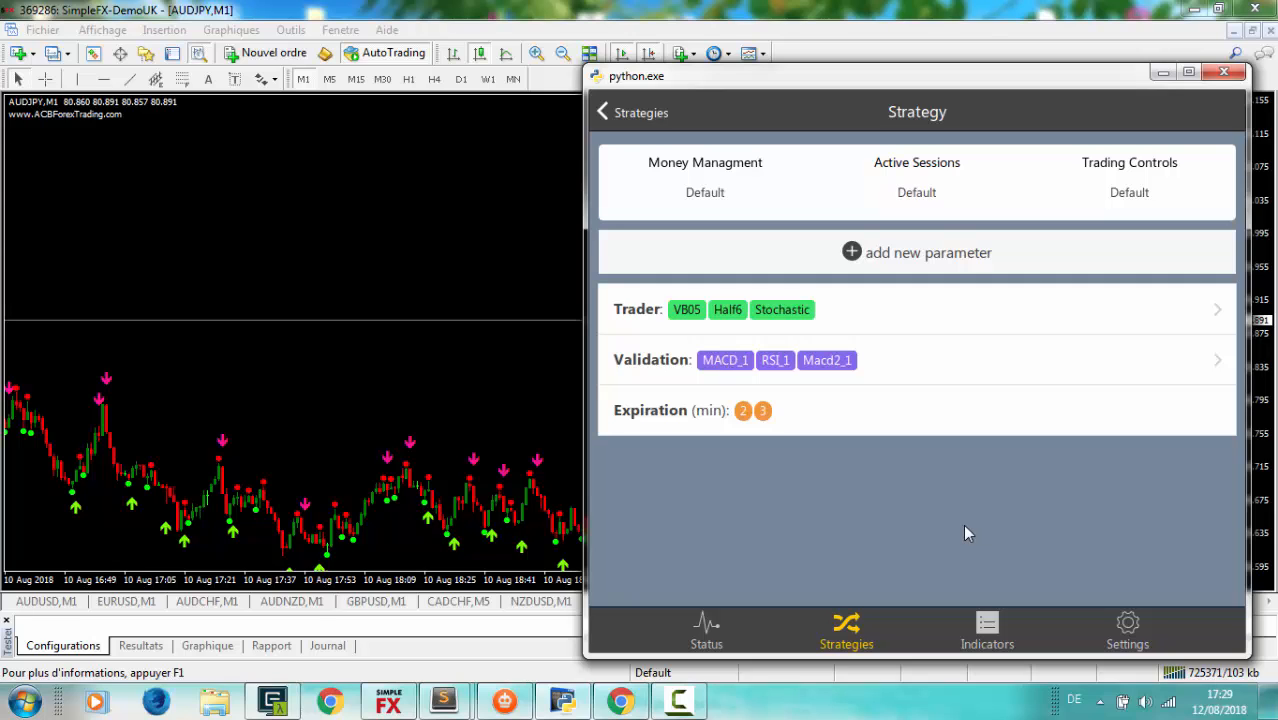
Check the Money Managment and Trading Controls popups unchanged and return to the Strategies list.
left_click(916, 252)
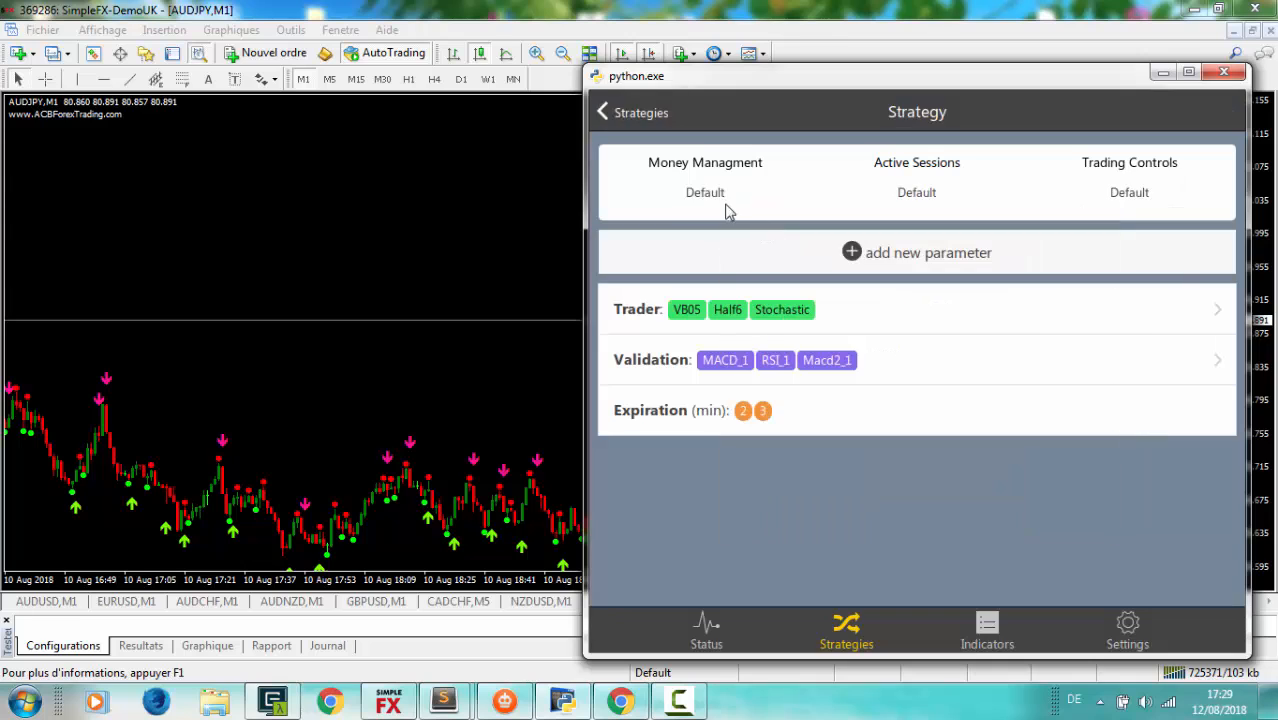
left_click(704, 180)
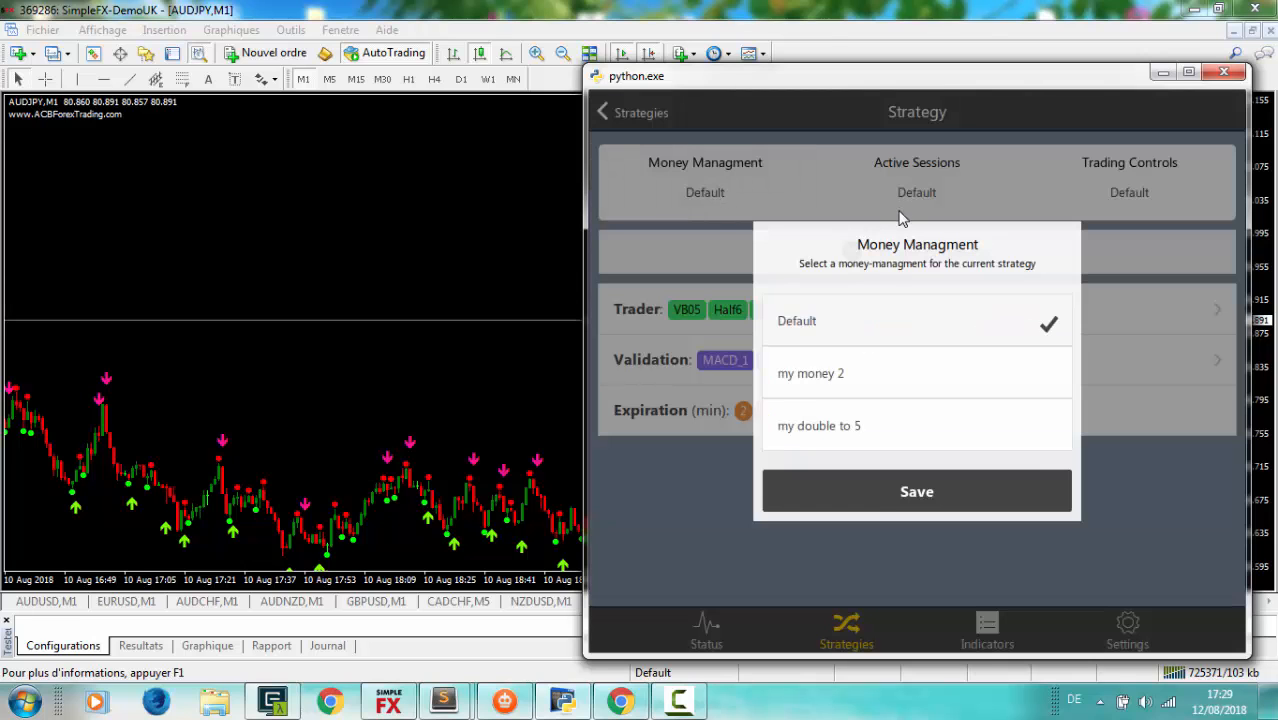
left_click(1128, 184)
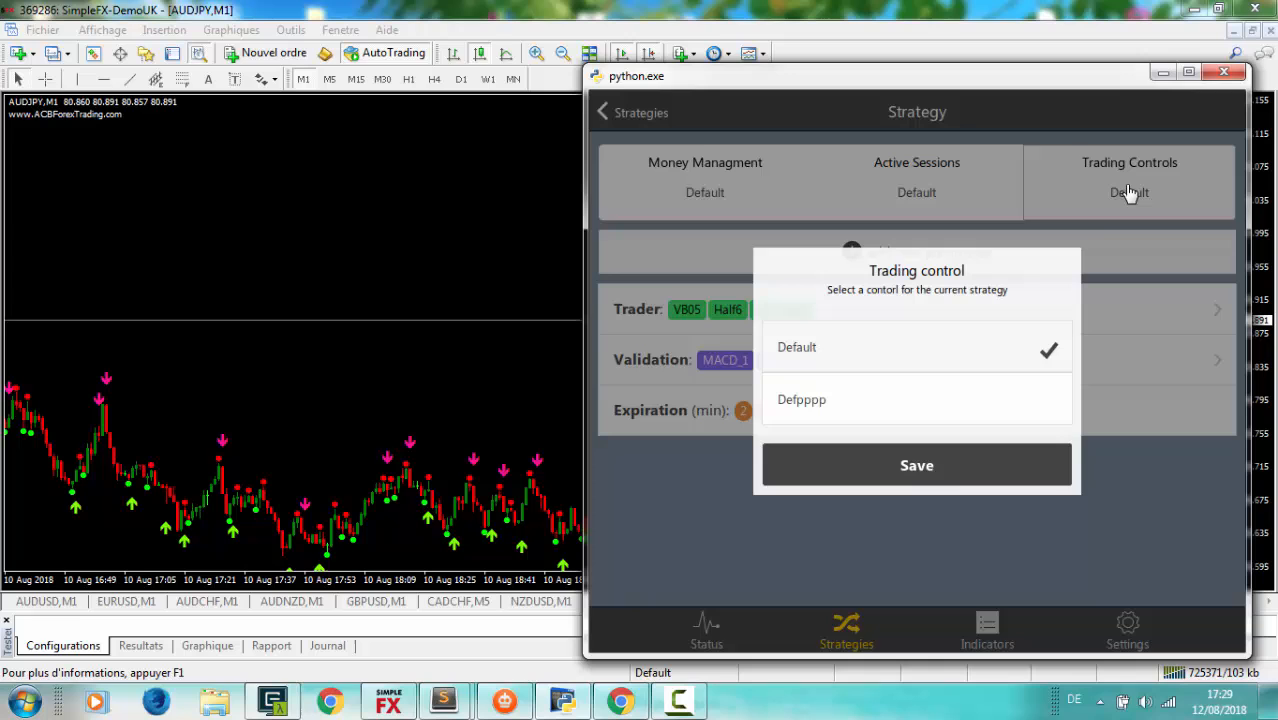
left_click(916, 464)
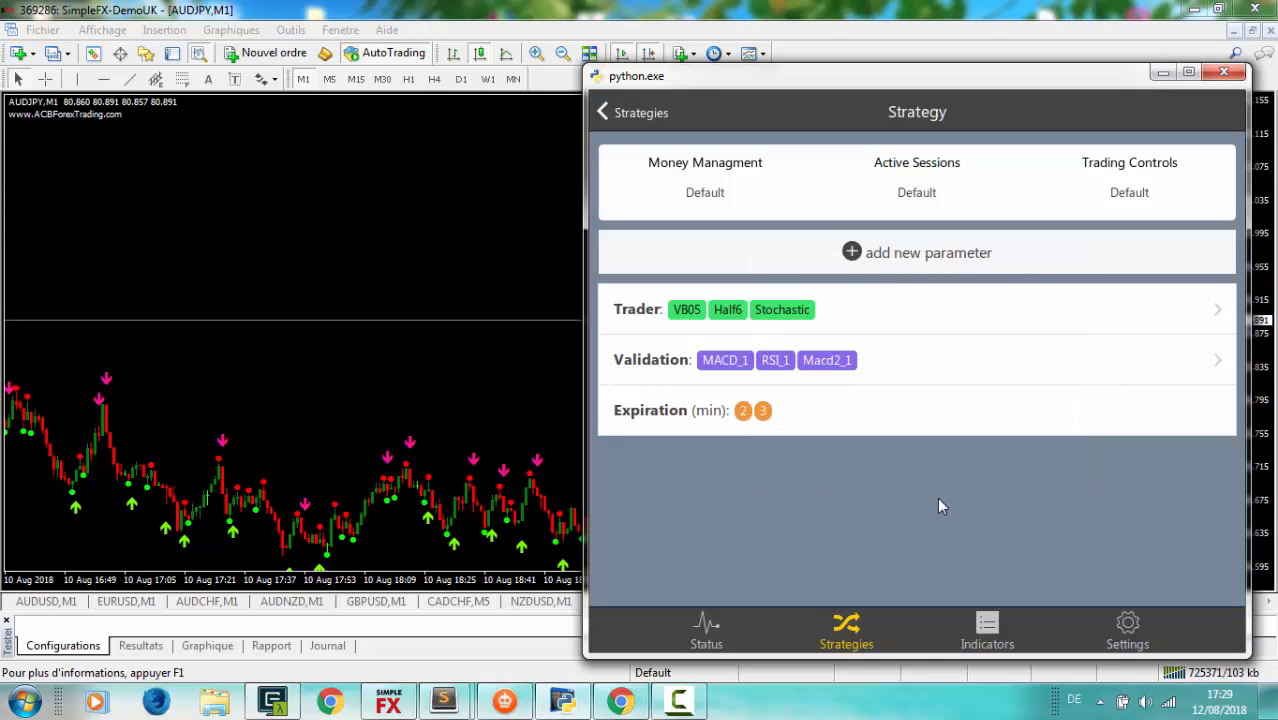
mouse_move(660, 140)
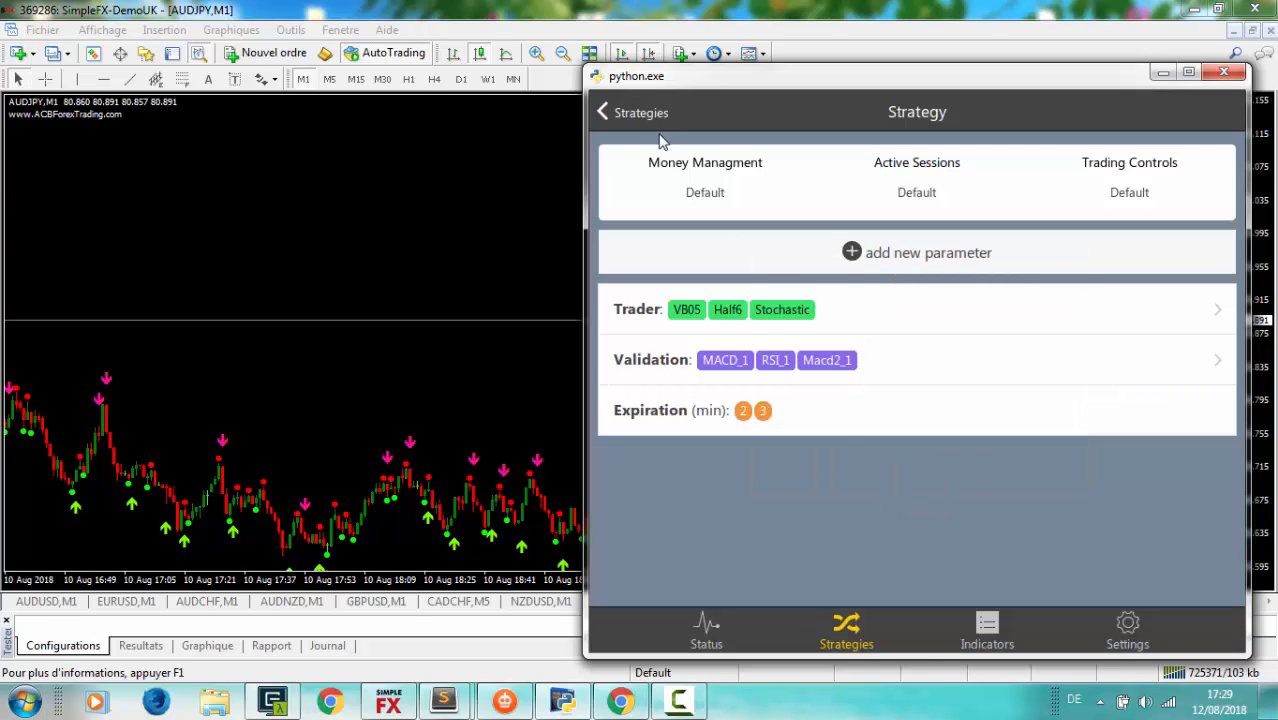
left_click(602, 112)
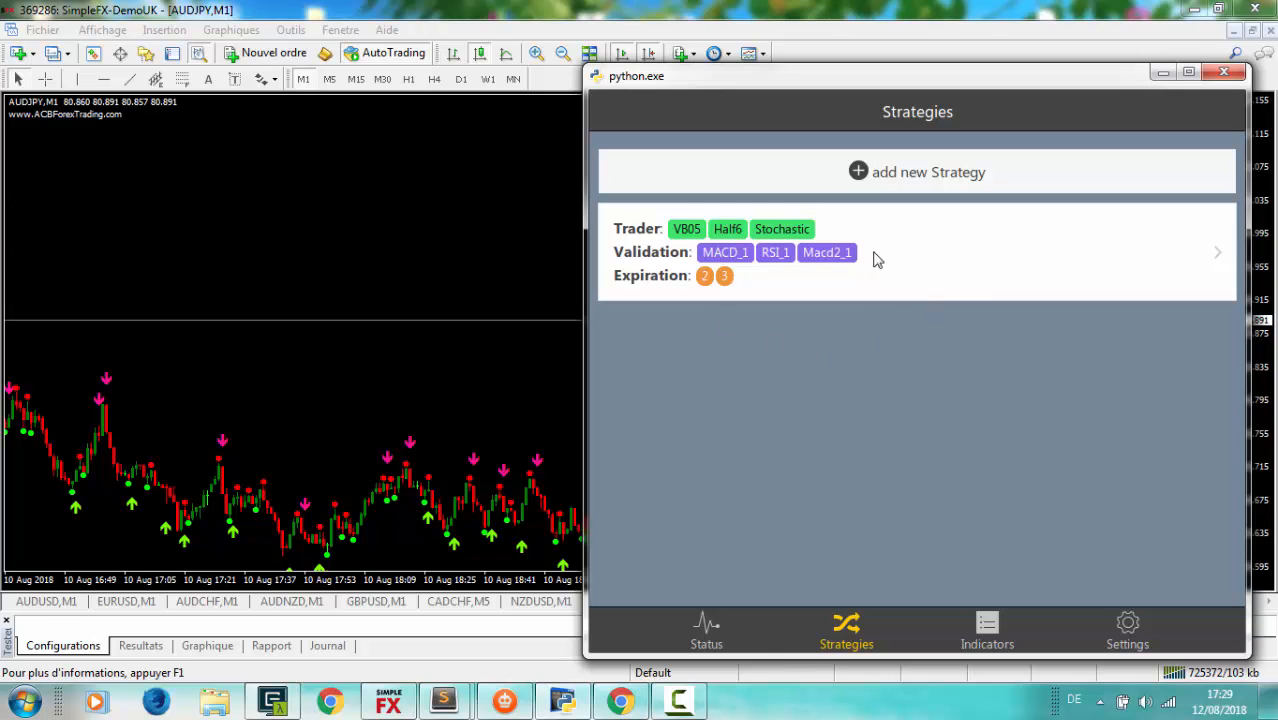